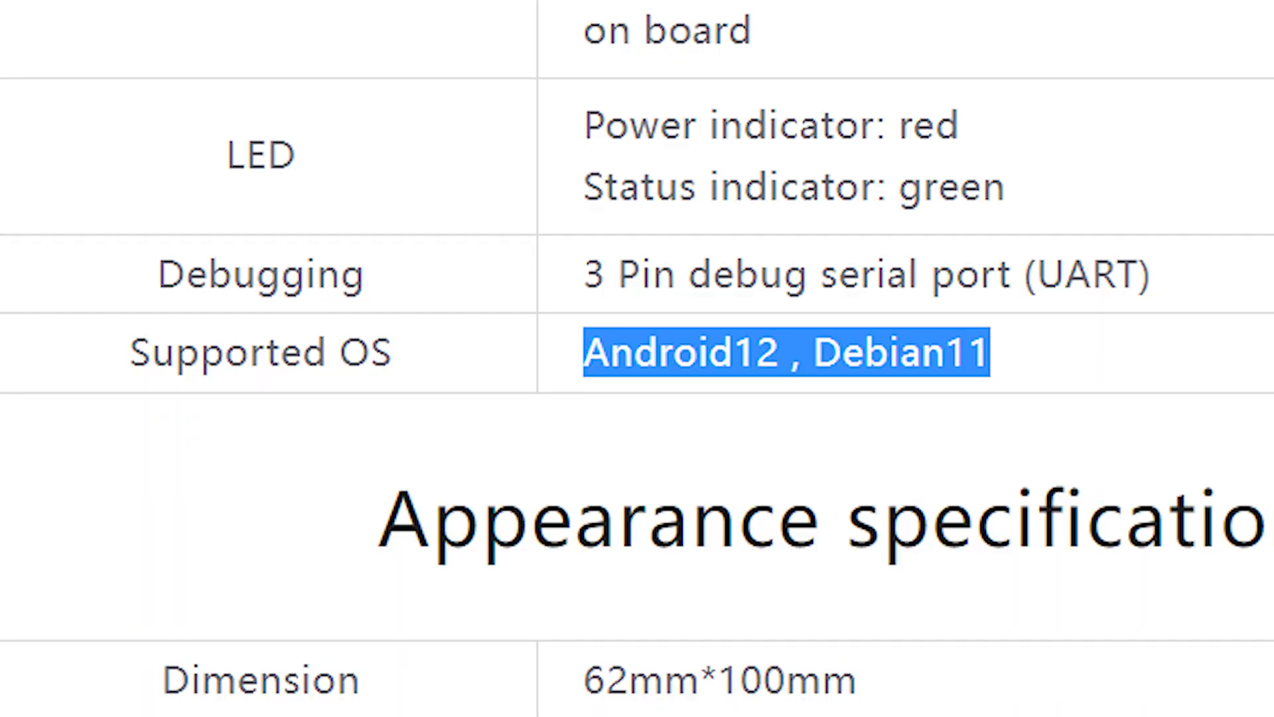
# Scroll up the Orange Pi 5 spec table to the RAM, Memory, USB and Video Output rows.
pyautogui.scroll(3)
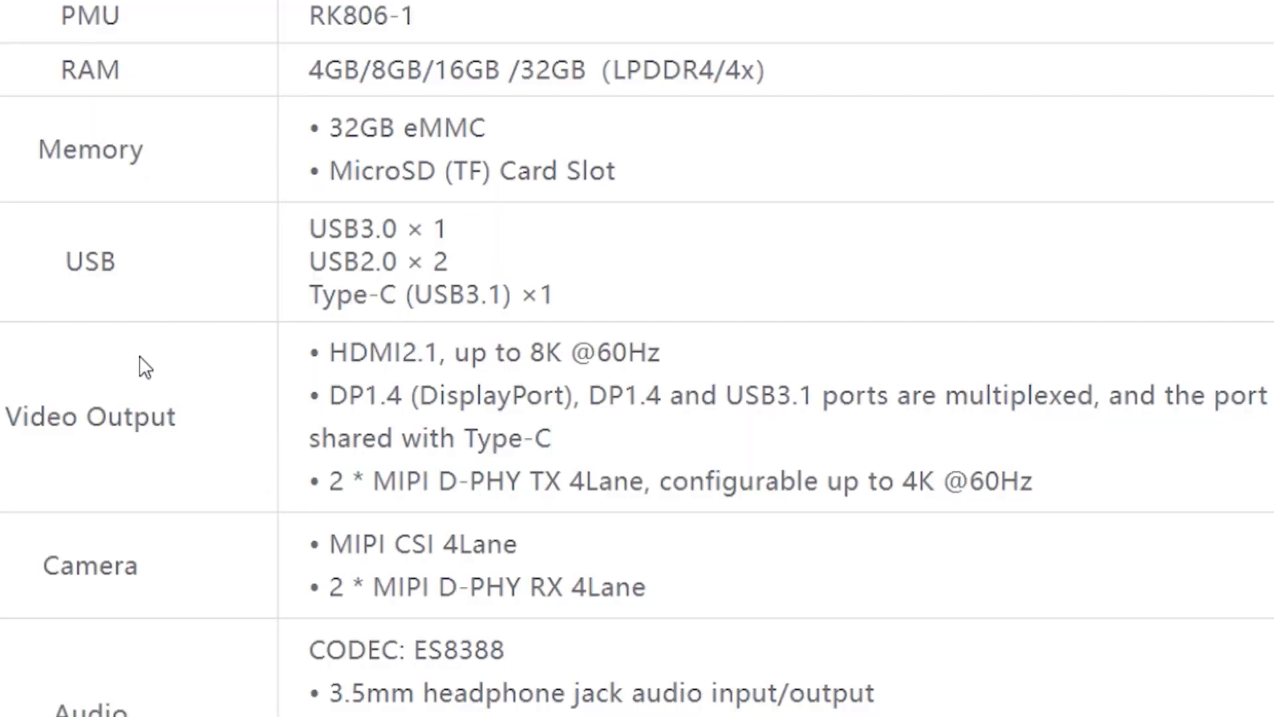
pyautogui.moveTo(348, 388)
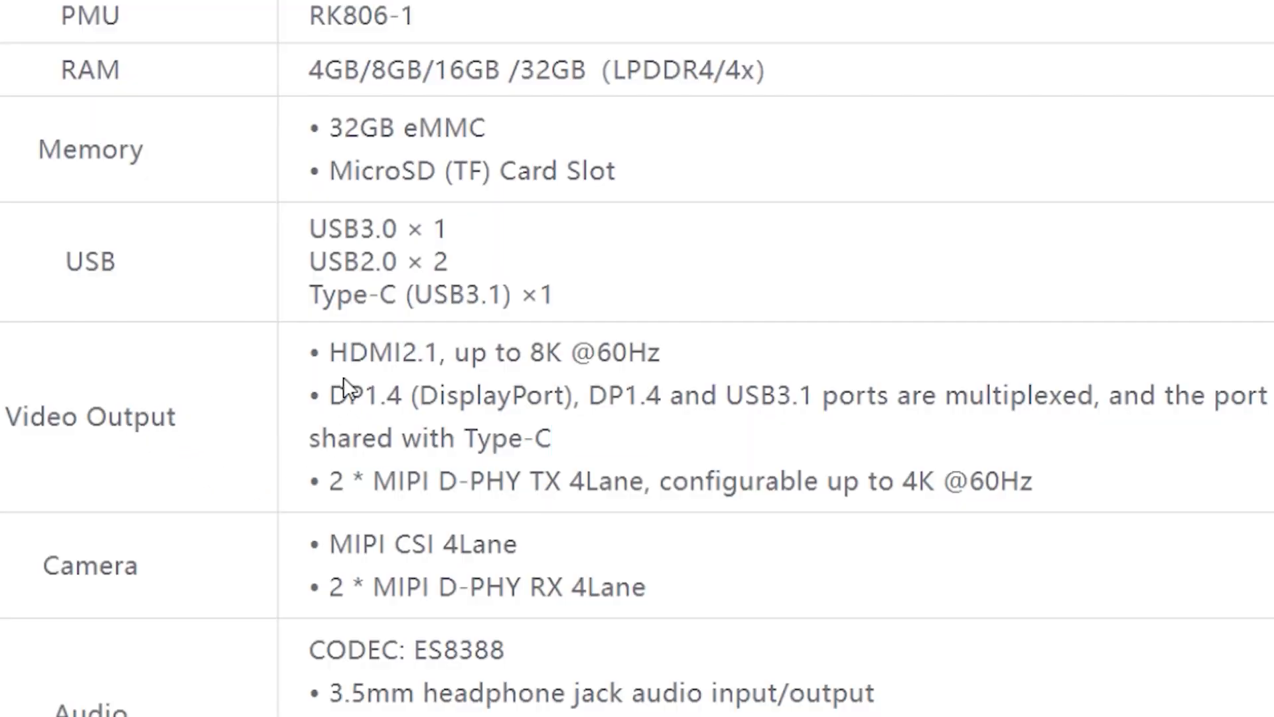
# Highlight the MIPI D-PHY TX display text in the Video Output row, then zoom out.
pyautogui.doubleClick(382, 352)
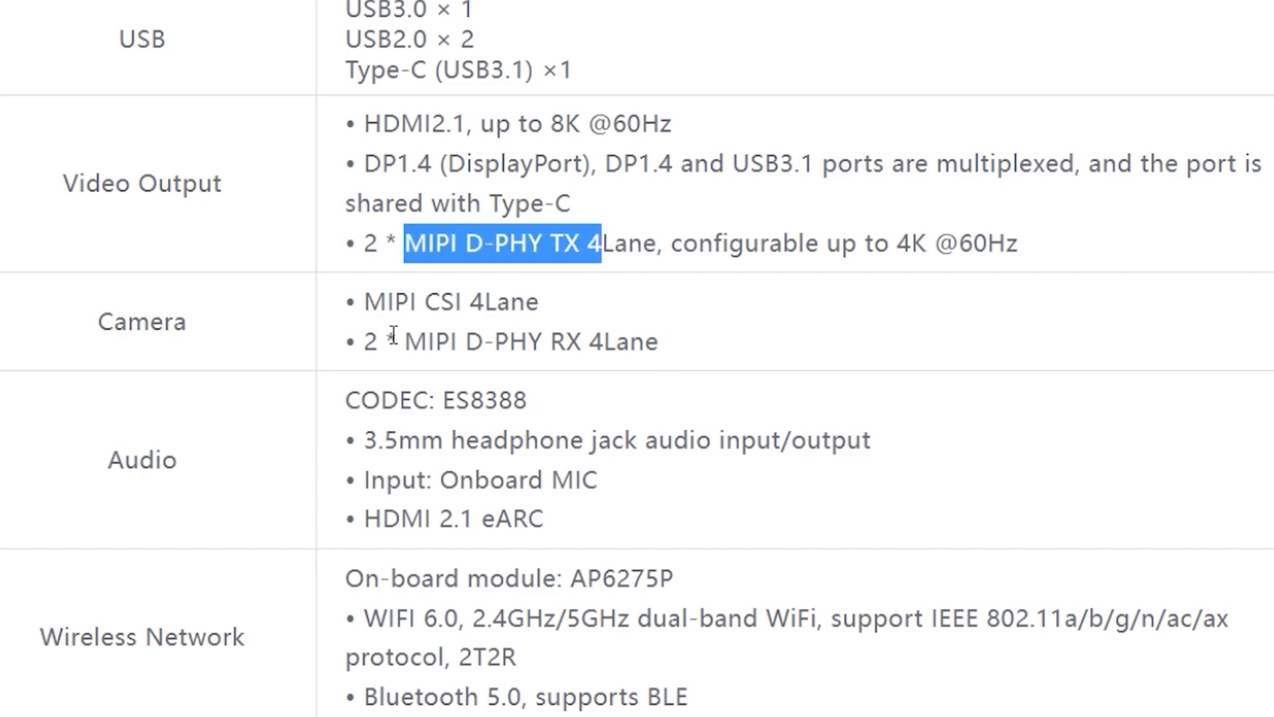
pyautogui.doubleClick(514, 163)
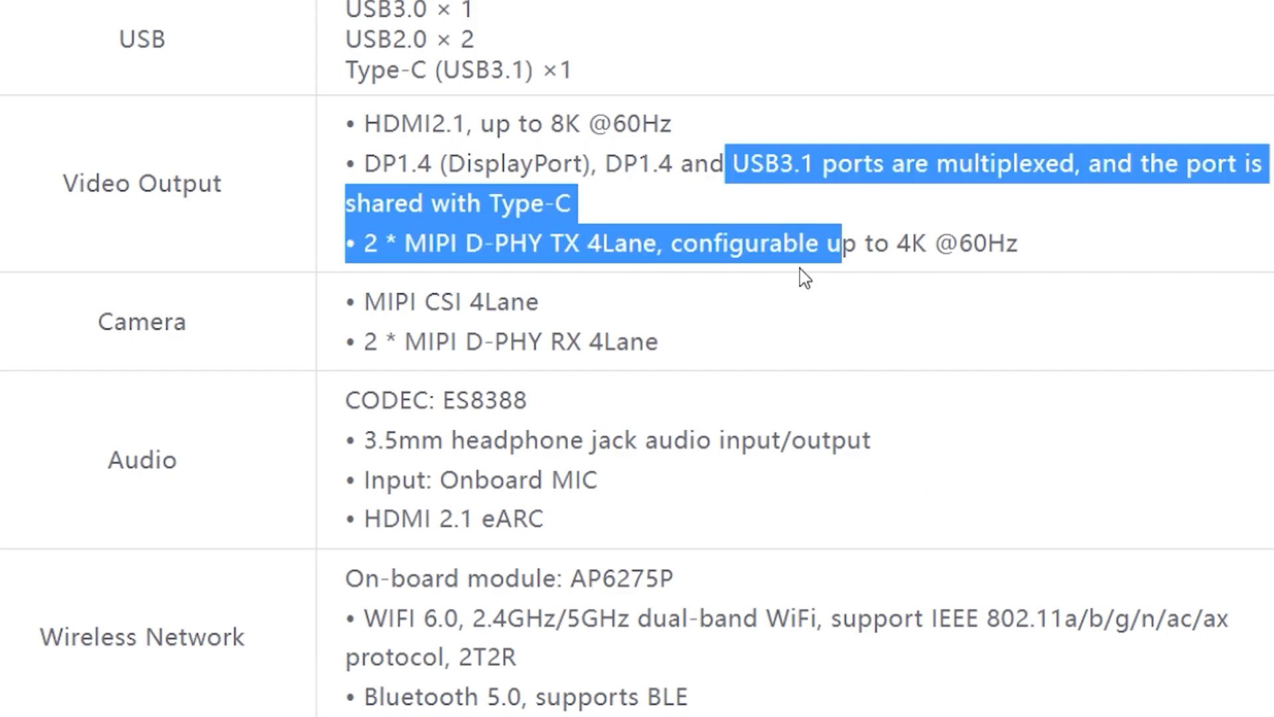
pyautogui.press('ctrl+minus')
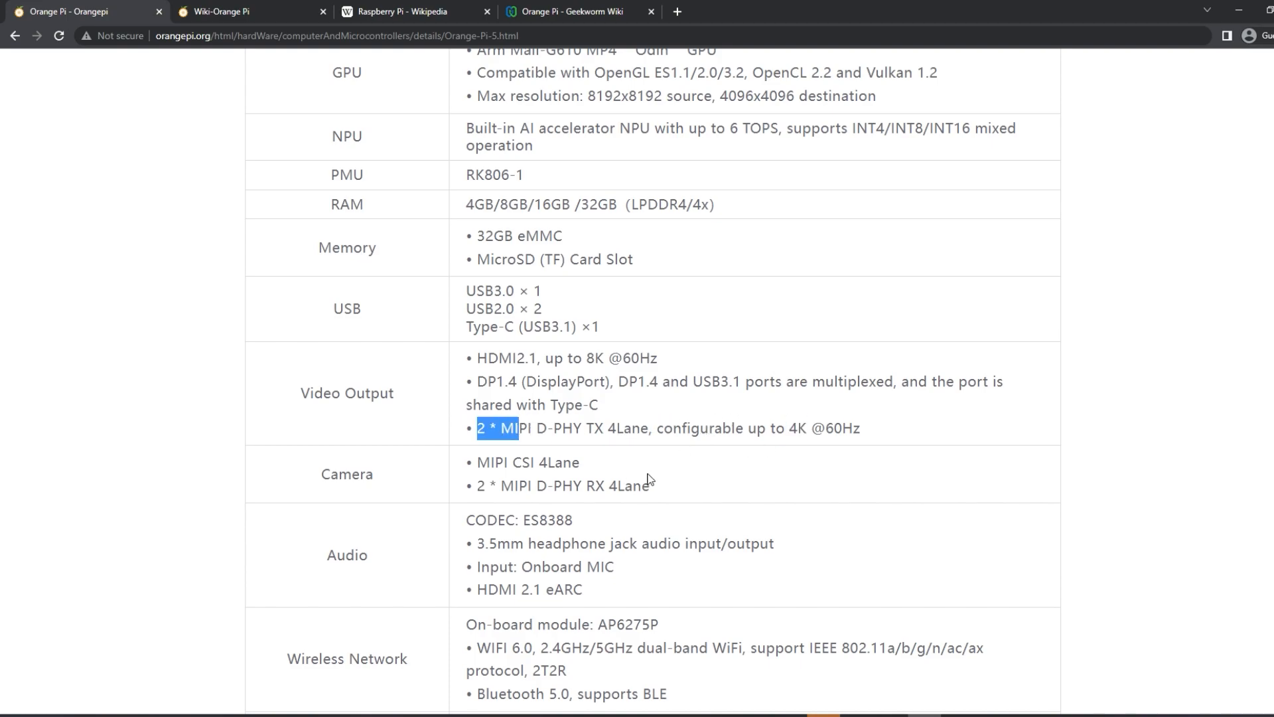
# Scroll to the labelled top-view board diagram and the start of the Bottom view.
pyautogui.scroll(3)
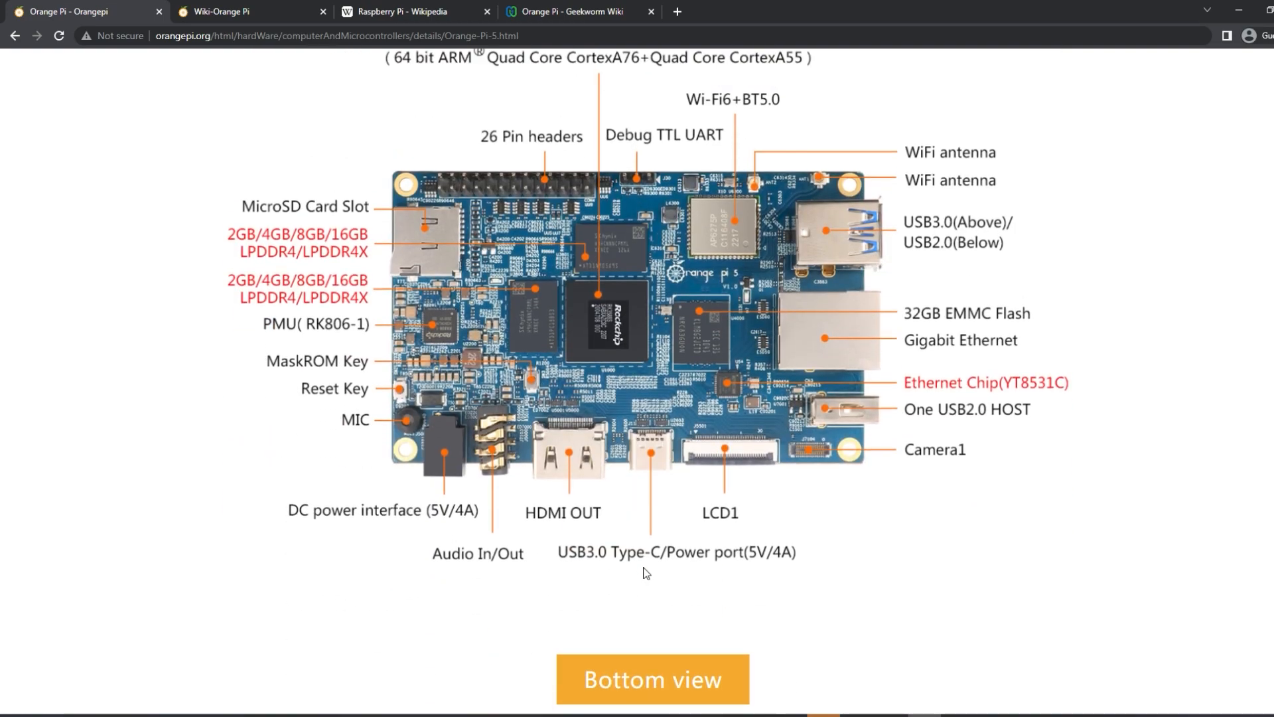
pyautogui.scroll(3)
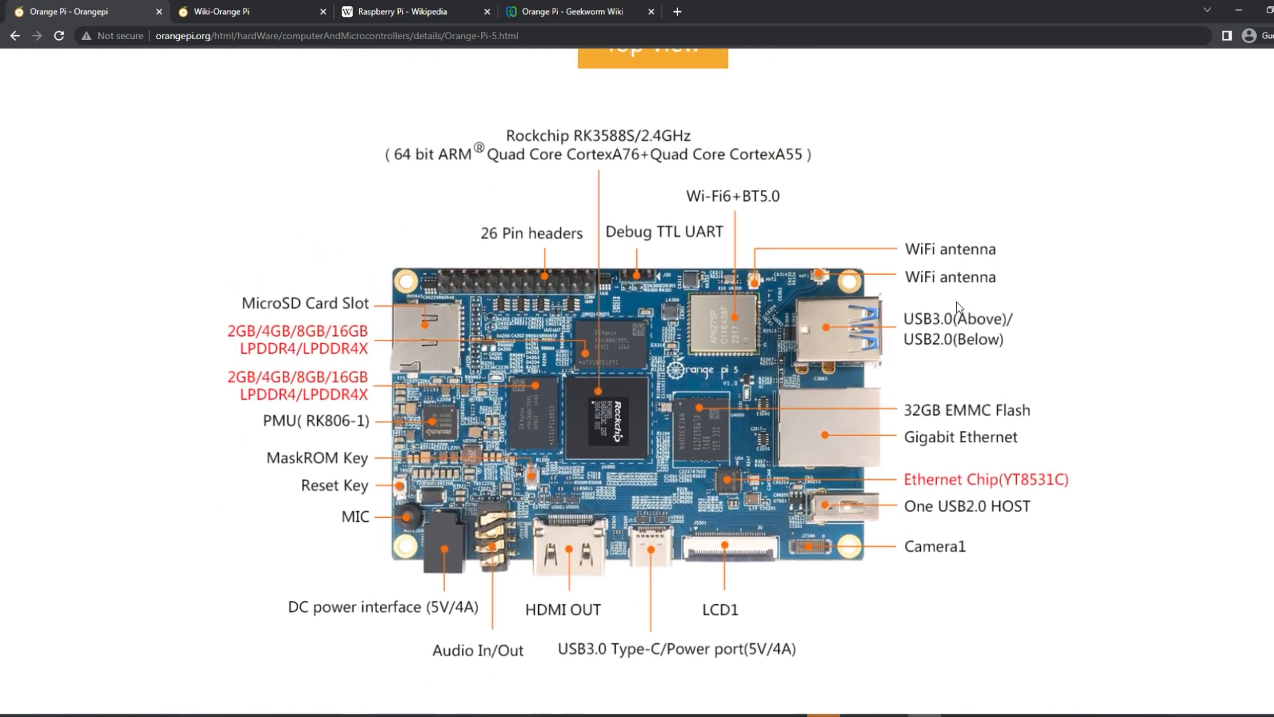
pyautogui.moveTo(695, 426)
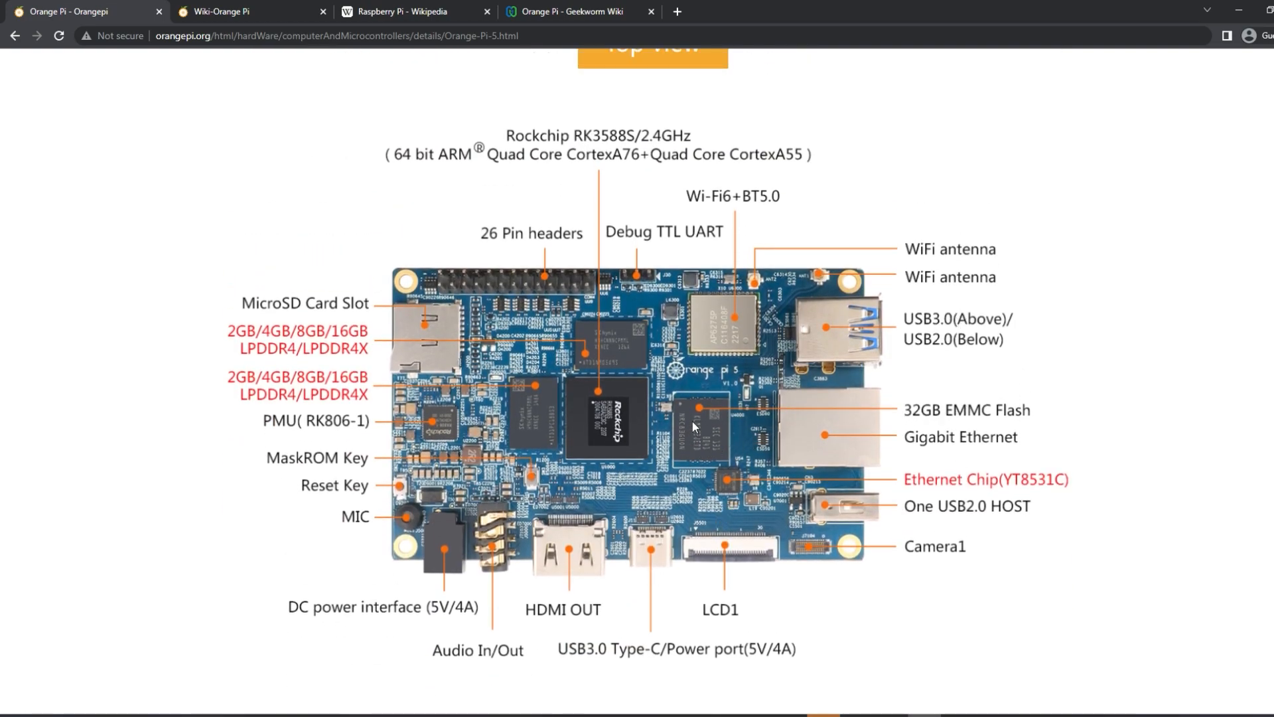
pyautogui.moveTo(859, 512)
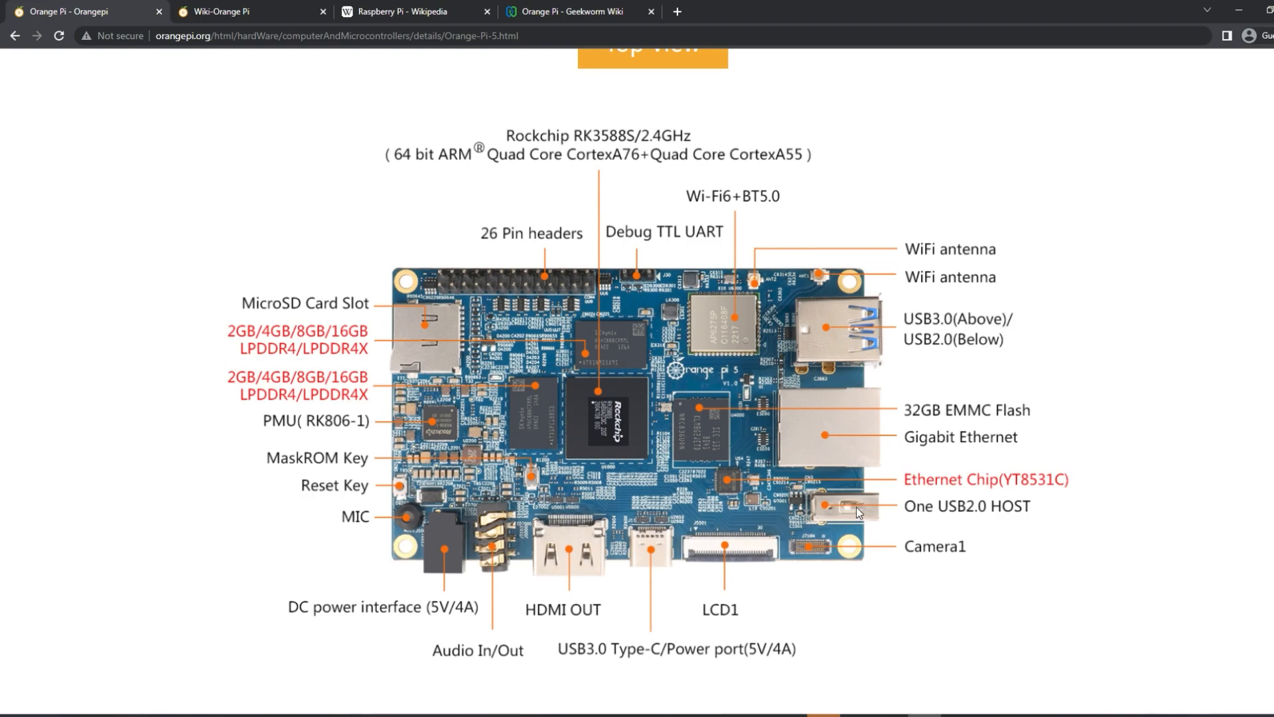
pyautogui.moveTo(782, 543)
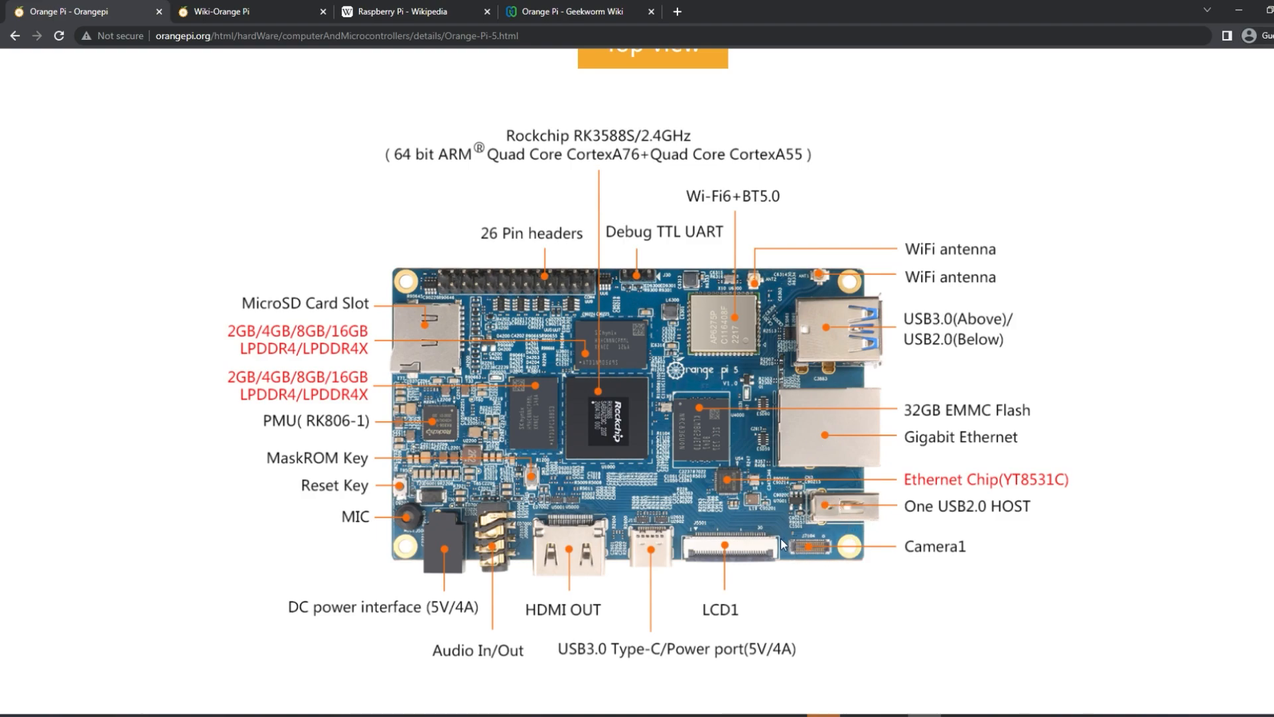
pyautogui.moveTo(728, 619)
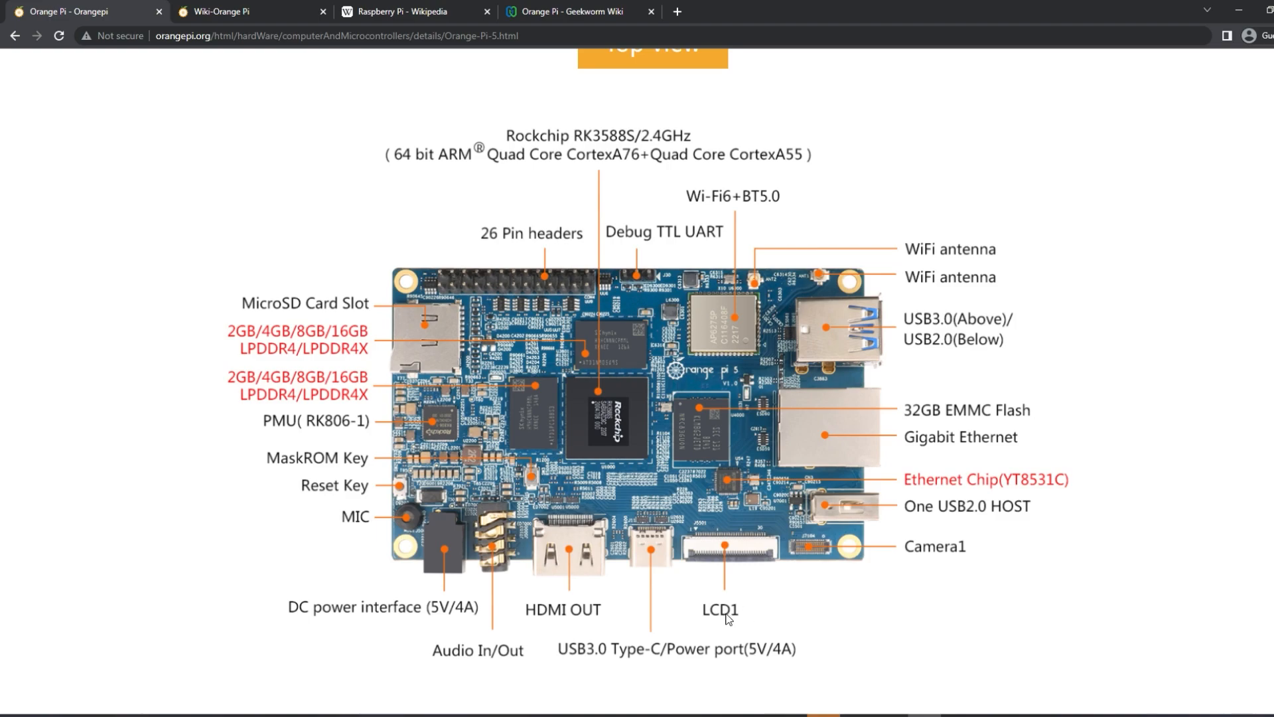
pyautogui.scroll(-3)
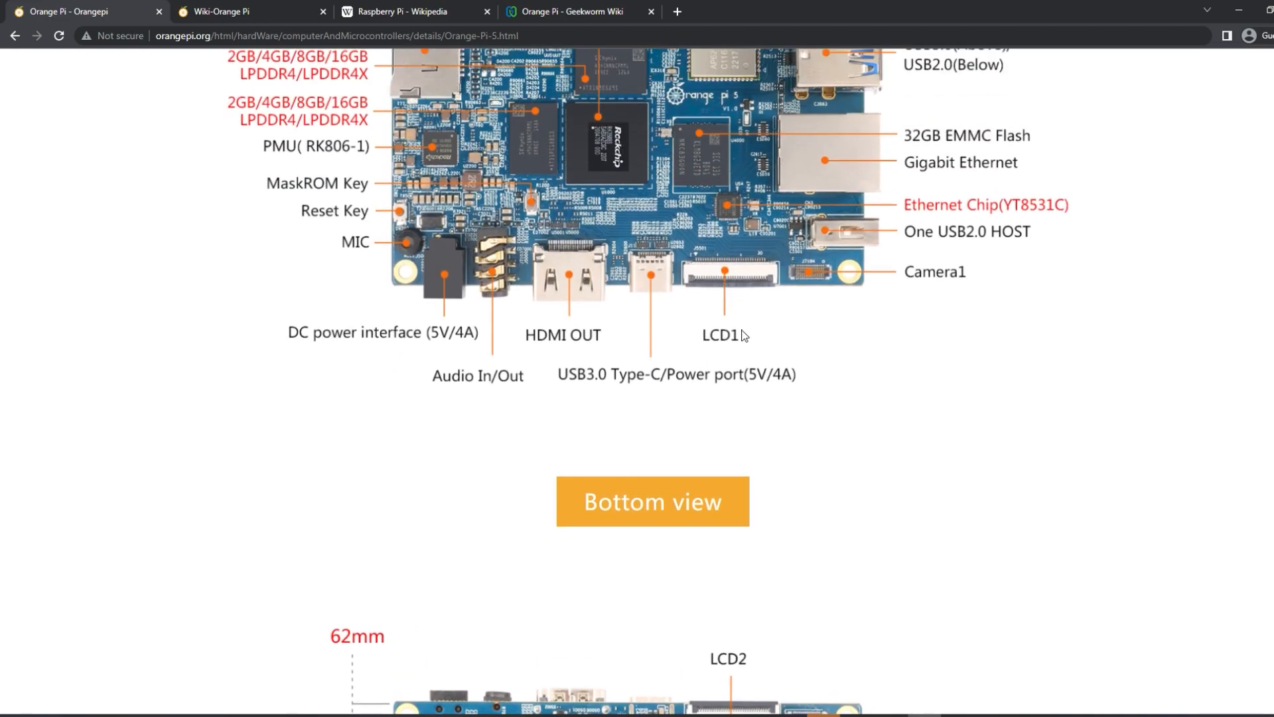
pyautogui.scroll(-3)
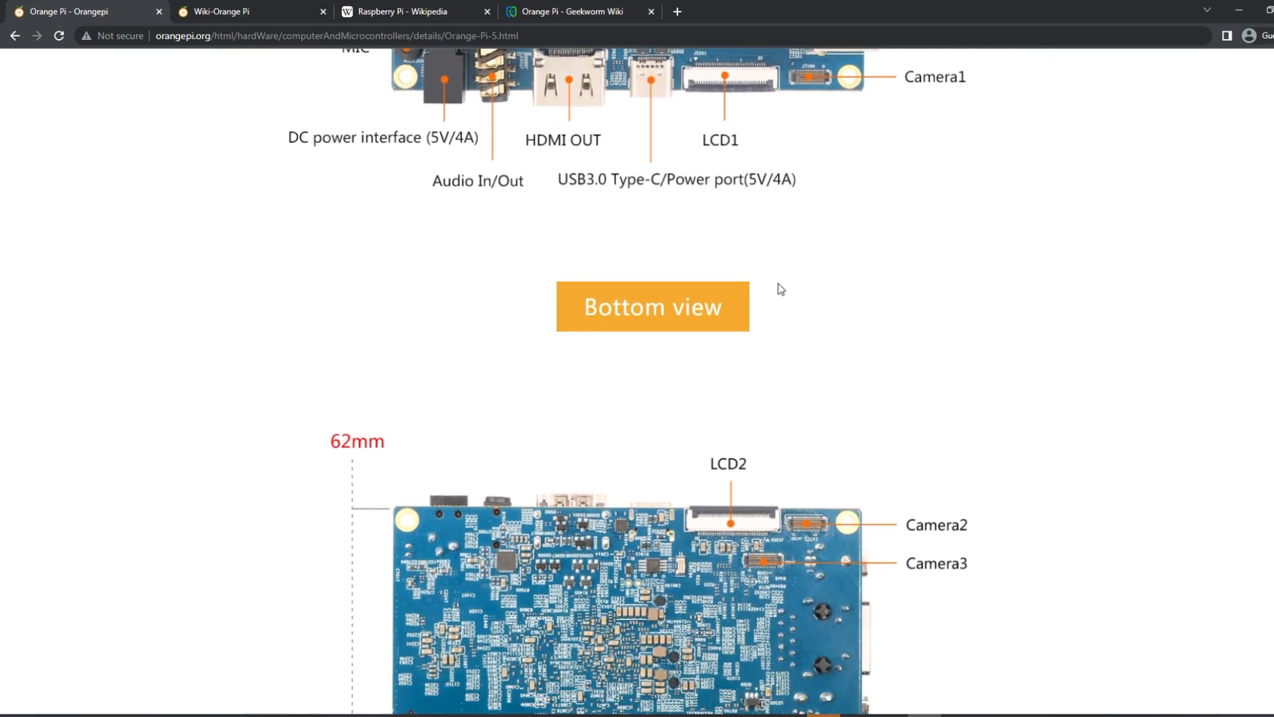
pyautogui.scroll(3)
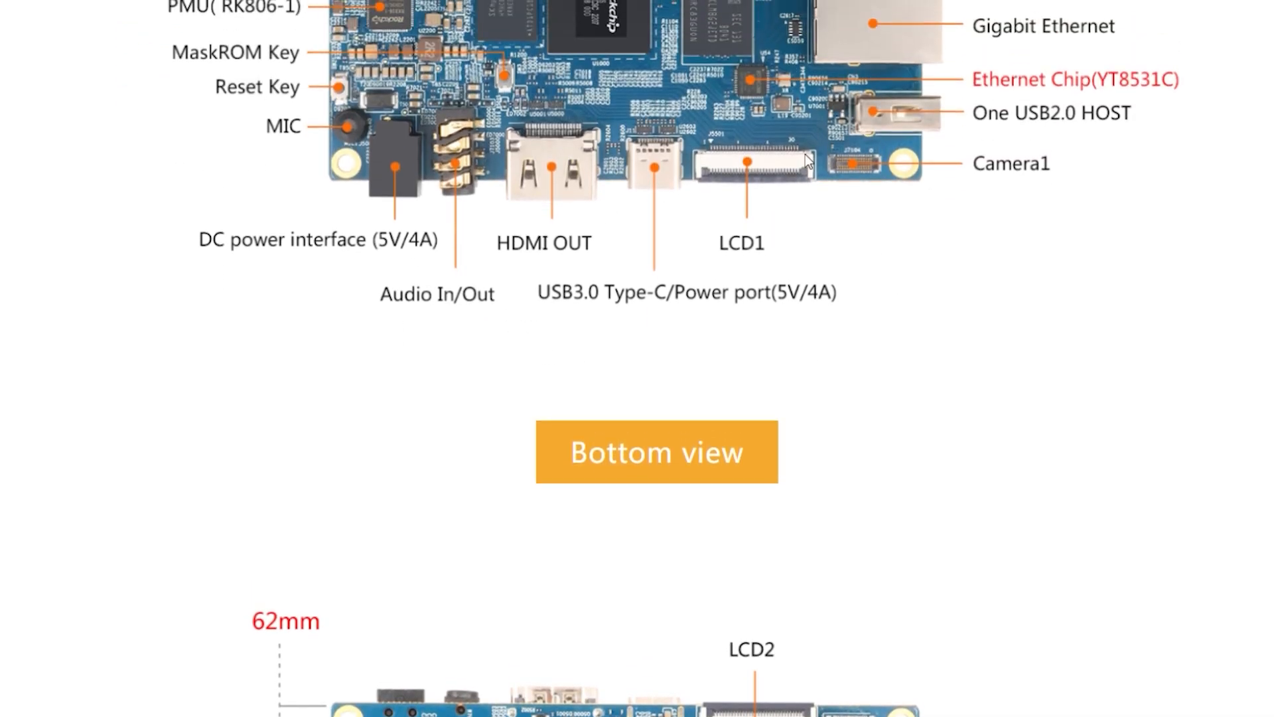
pyautogui.moveTo(272, 107)
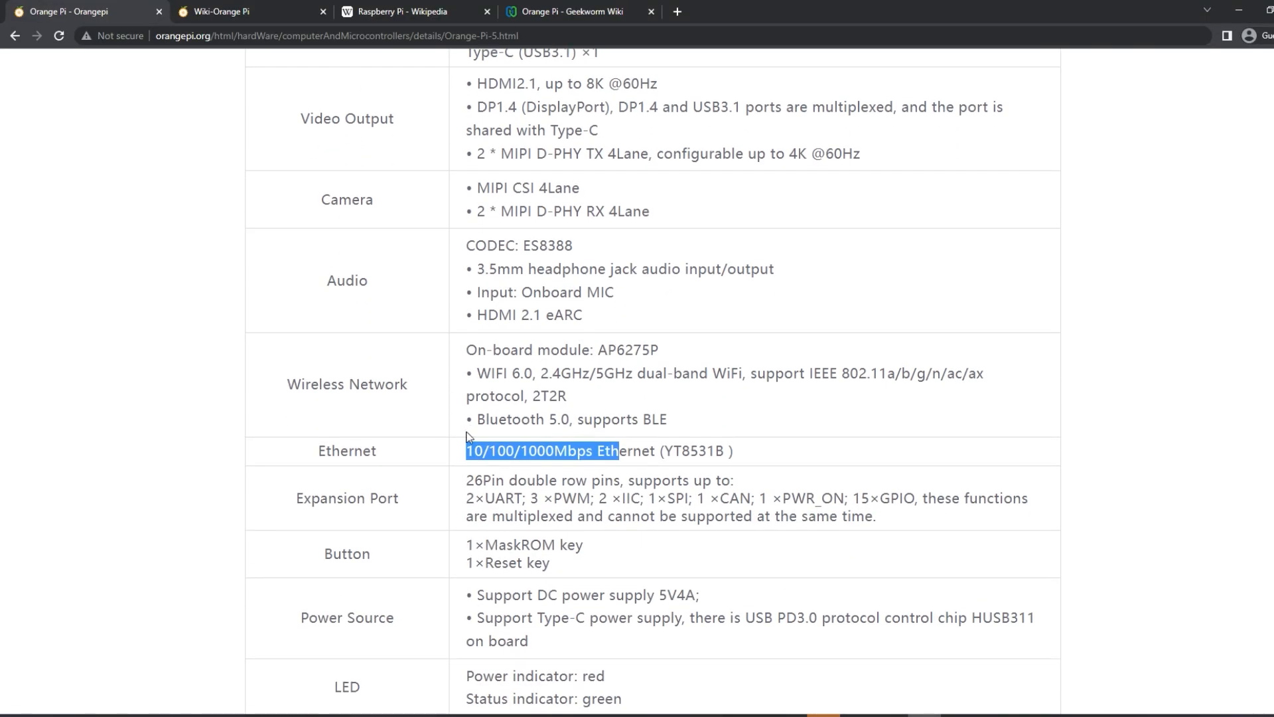
pyautogui.moveTo(534, 449)
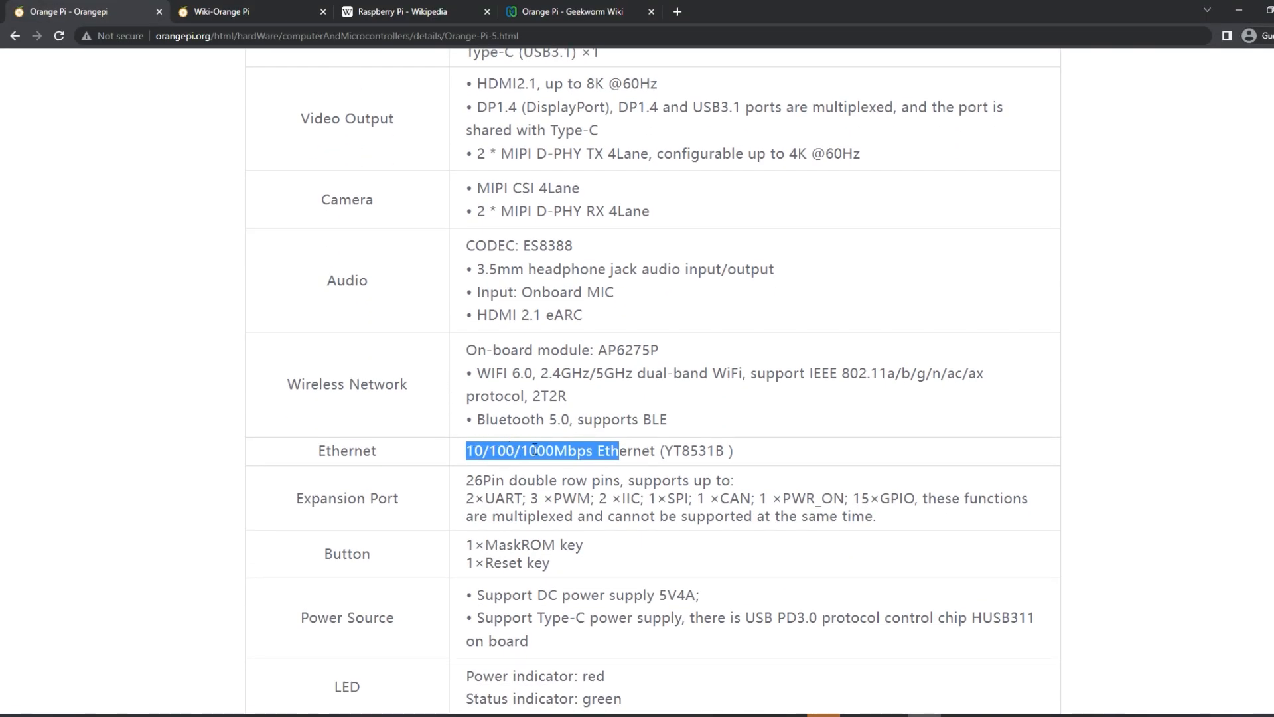
# Clear the 10/100/1000Mbps Ethernet highlight and scroll up to the NPU row.
pyautogui.click(568, 452)
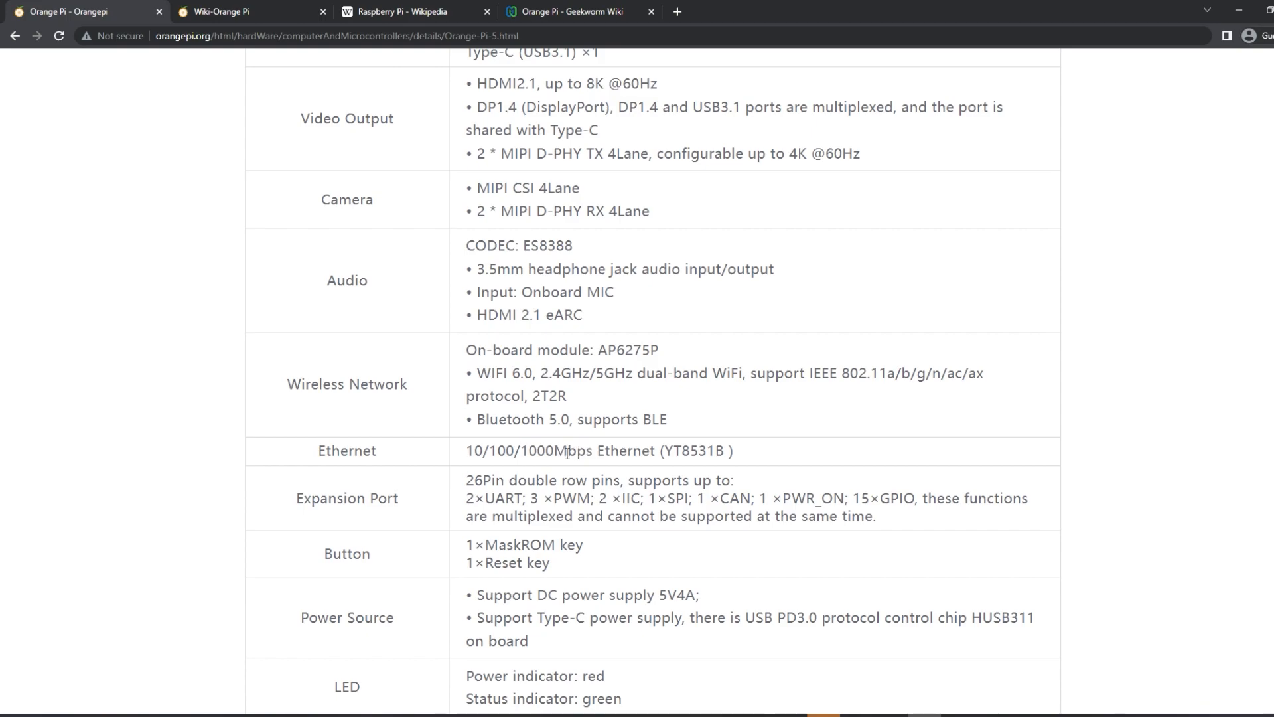
pyautogui.scroll(3)
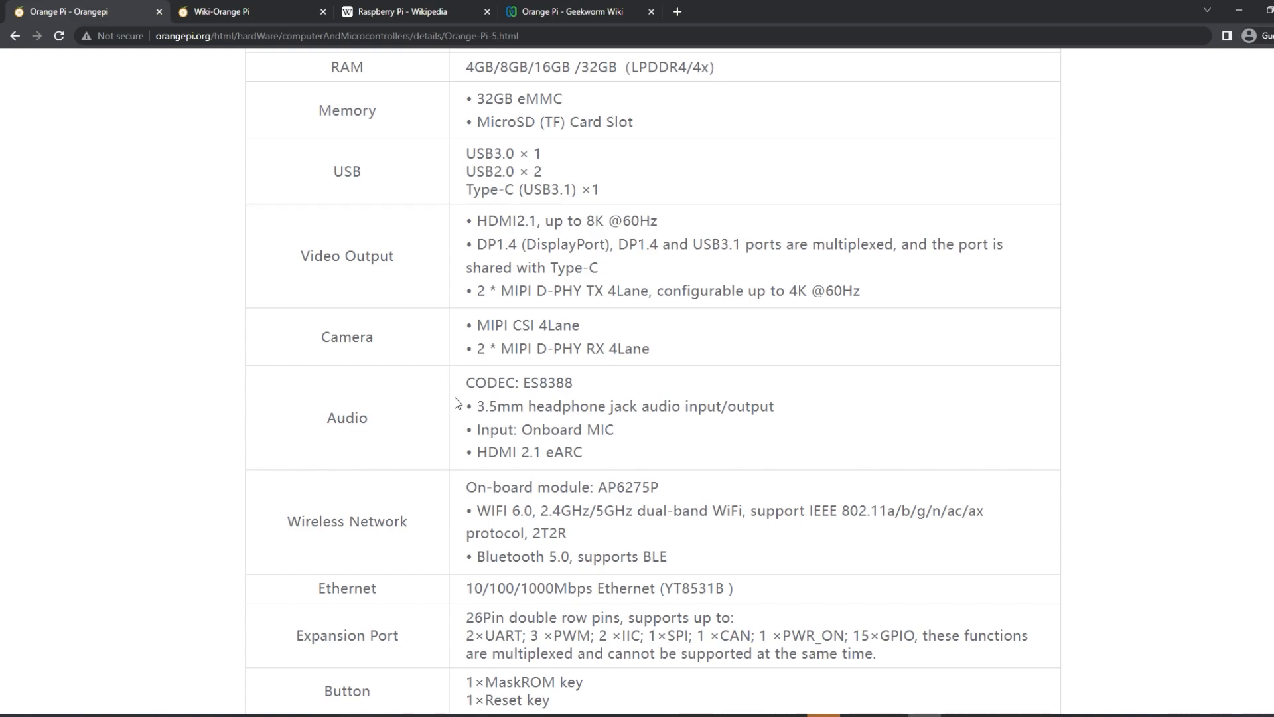
pyautogui.scroll(3)
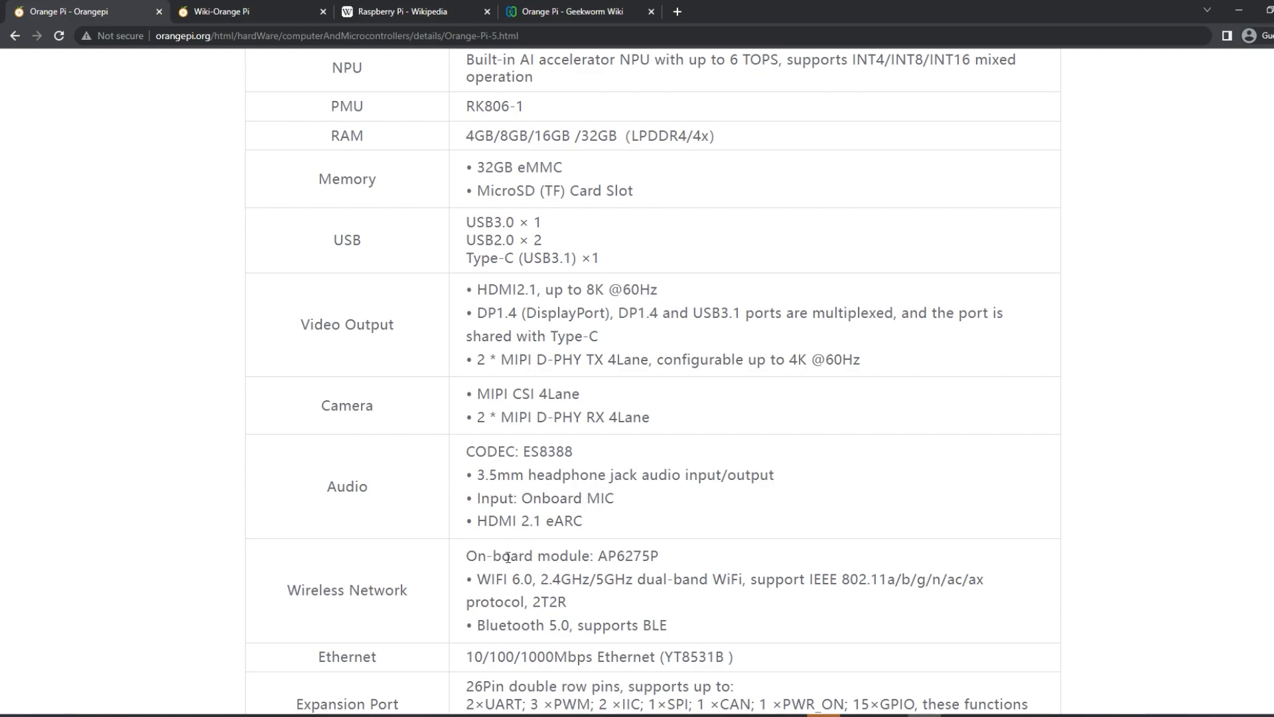
# Highlight '32GB eMMC' in the Memory row, then scroll to the top-view board diagram.
pyautogui.scroll(3)
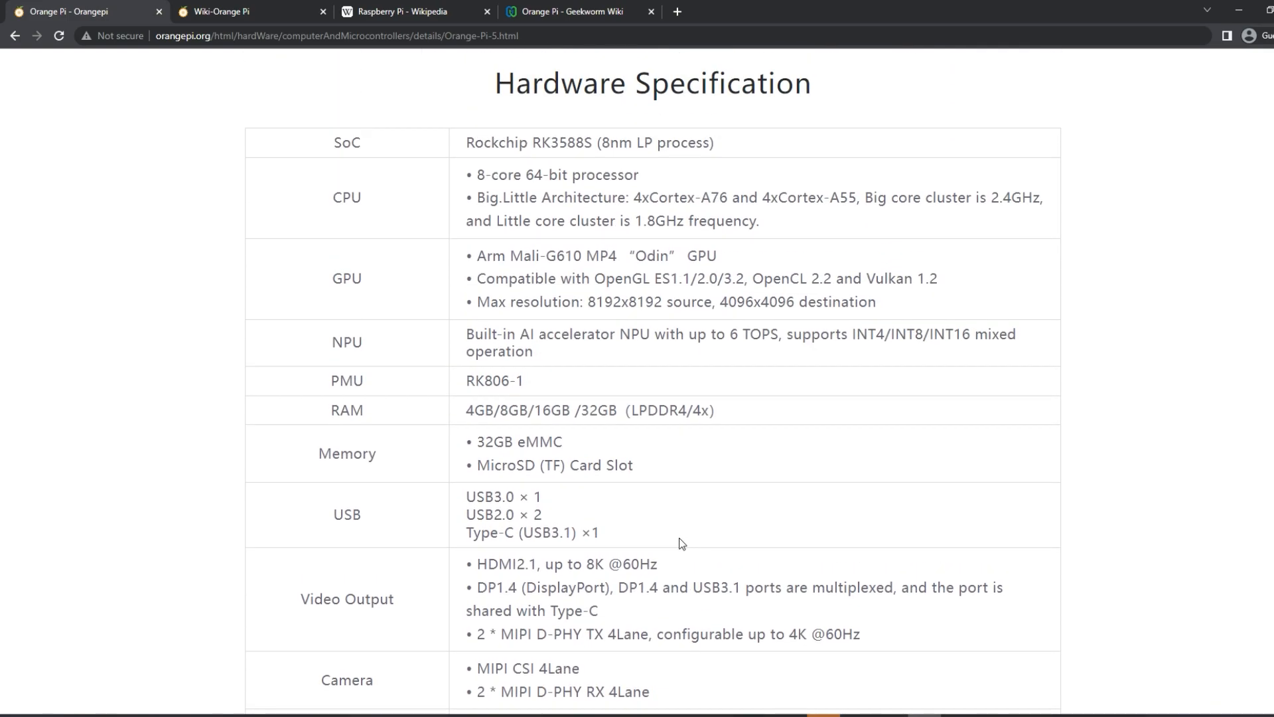
pyautogui.moveTo(318, 453)
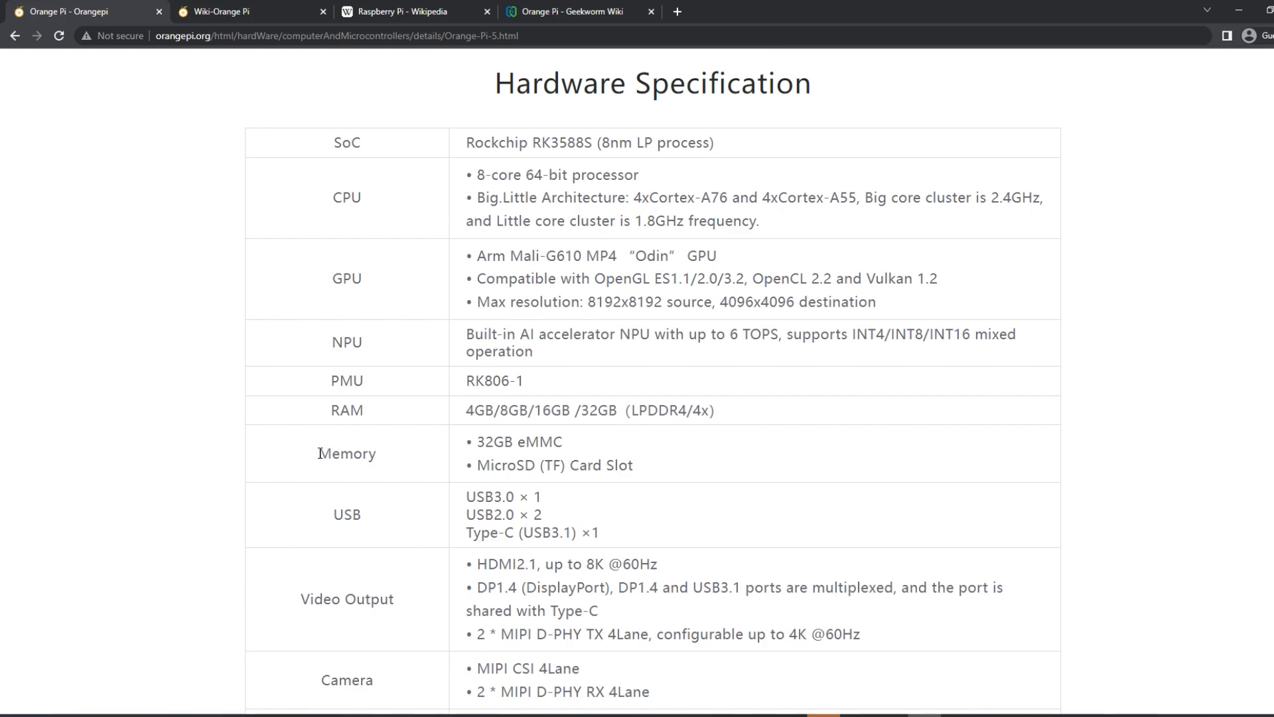
pyautogui.doubleClick(517, 442)
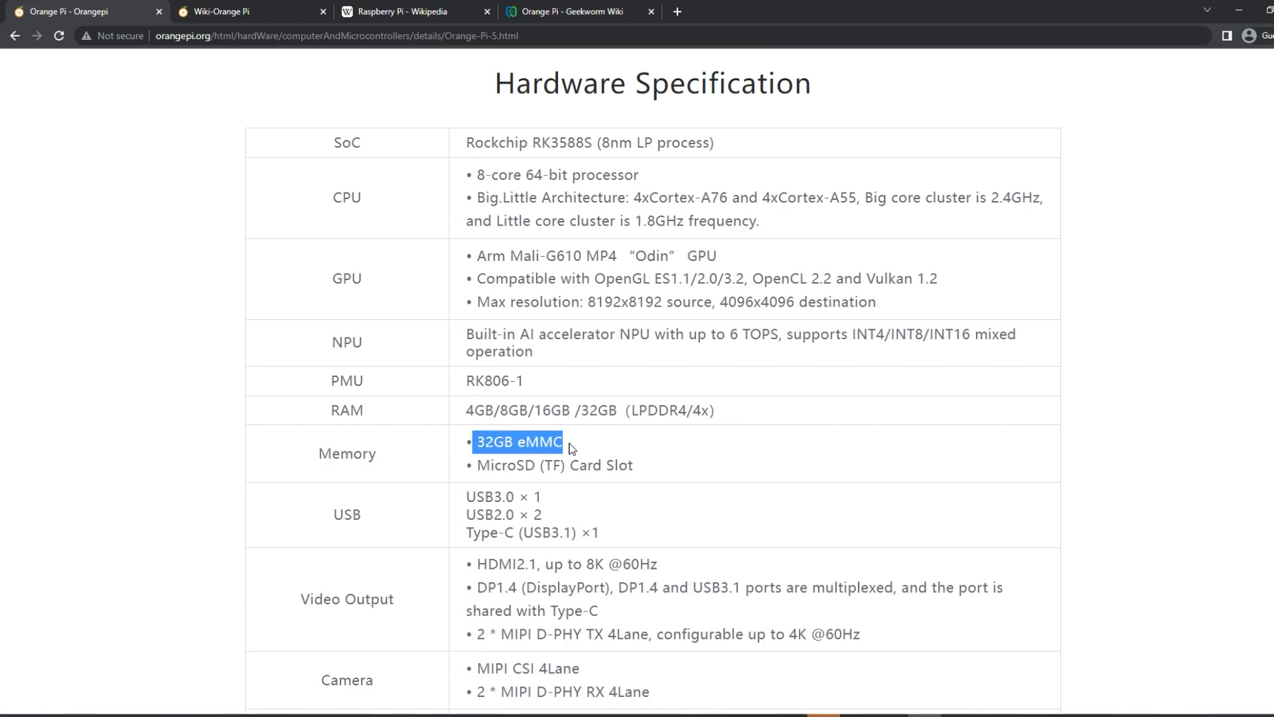
pyautogui.scroll(-3)
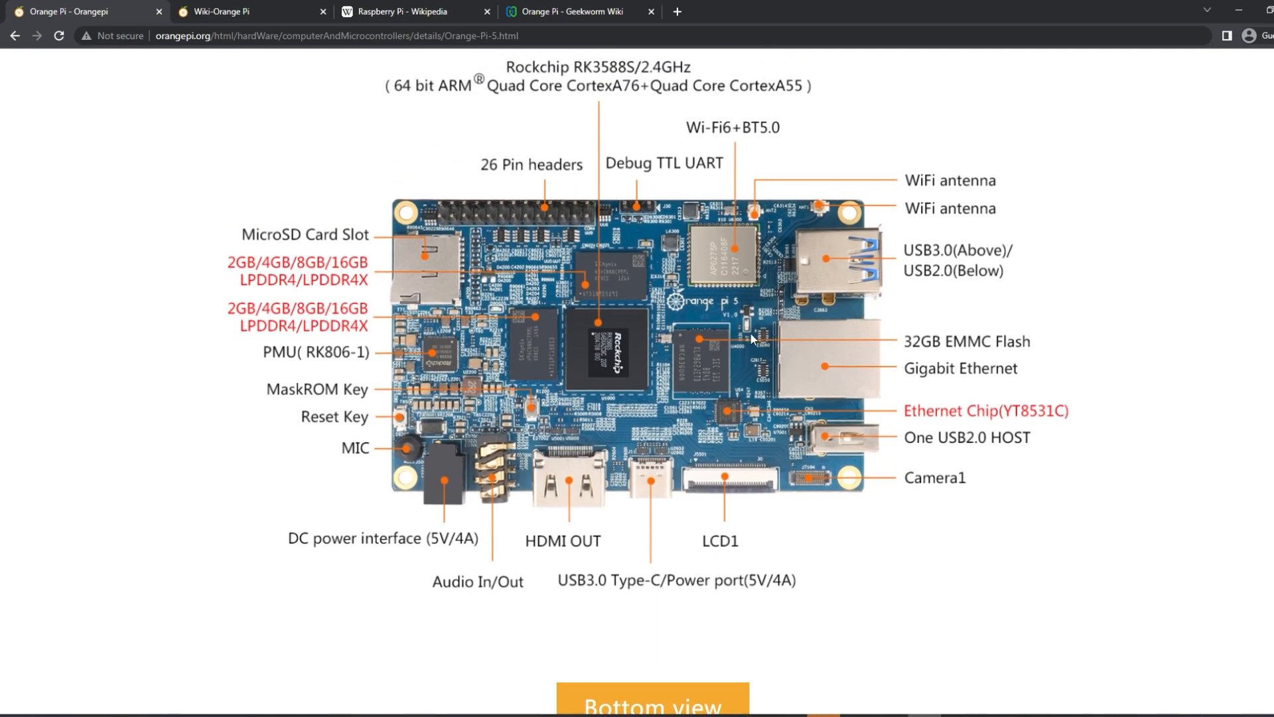
pyautogui.moveTo(301, 220)
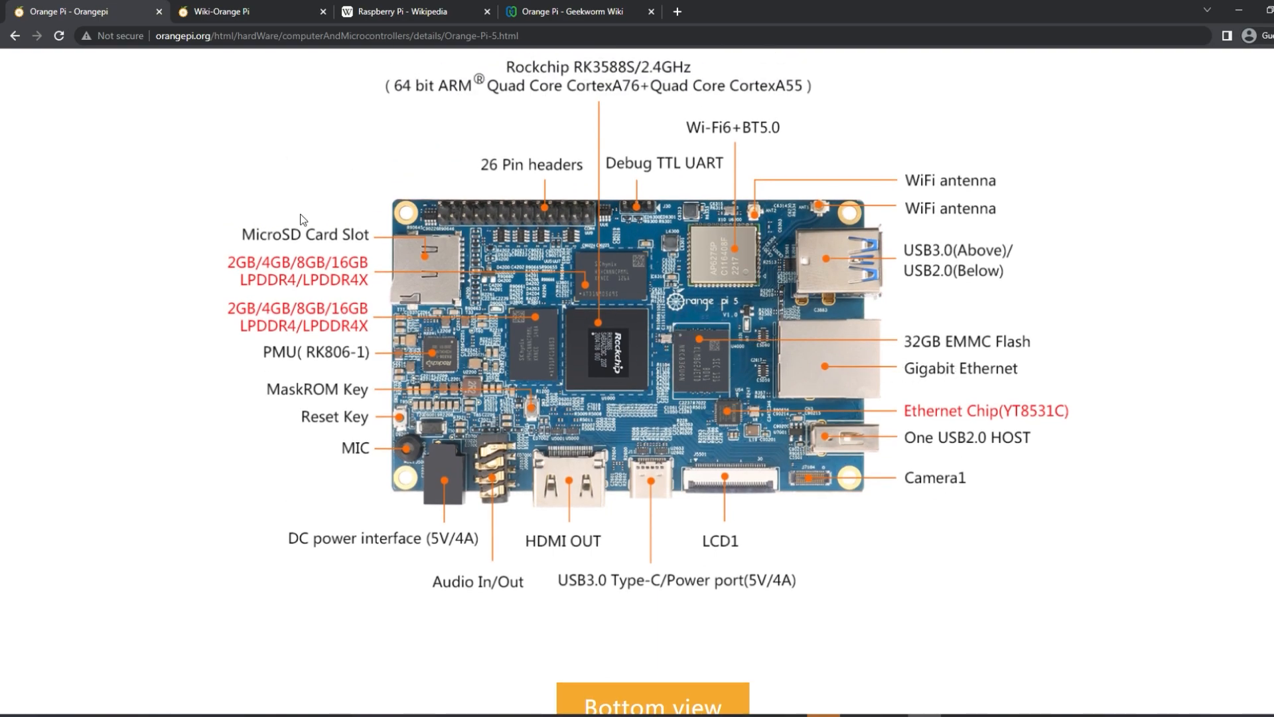
pyautogui.moveTo(660, 398)
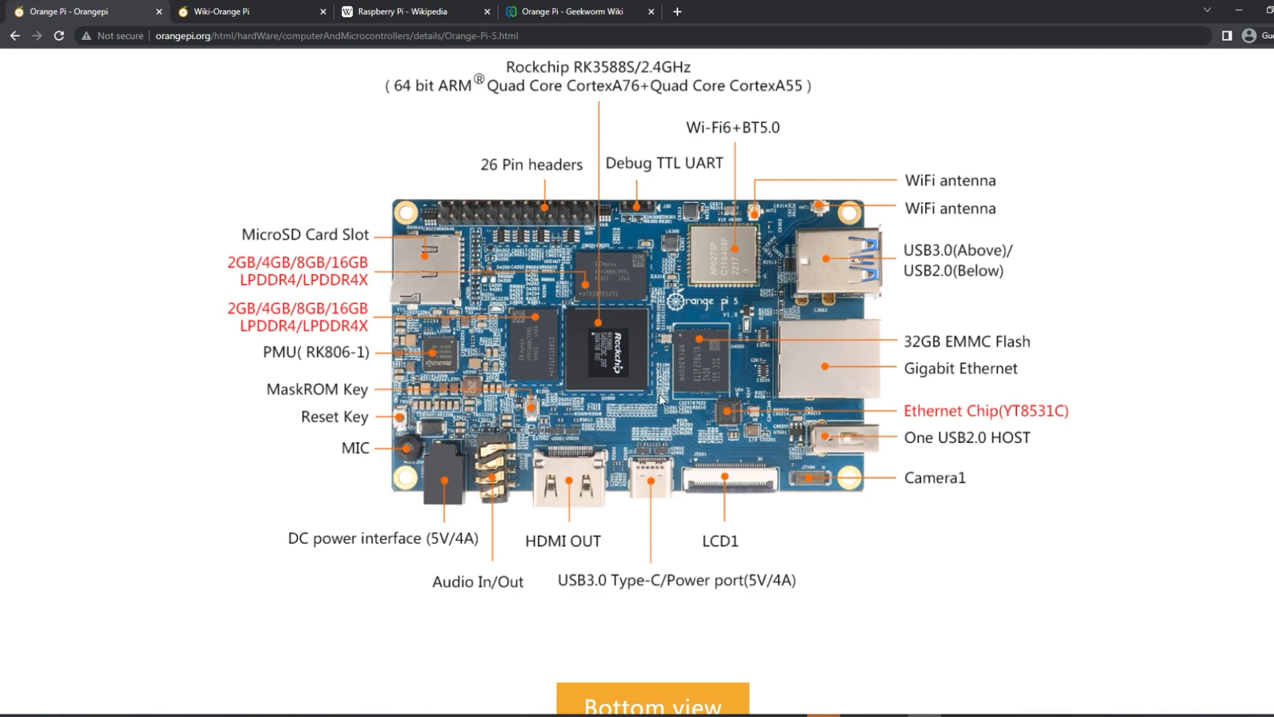
pyautogui.moveTo(729, 301)
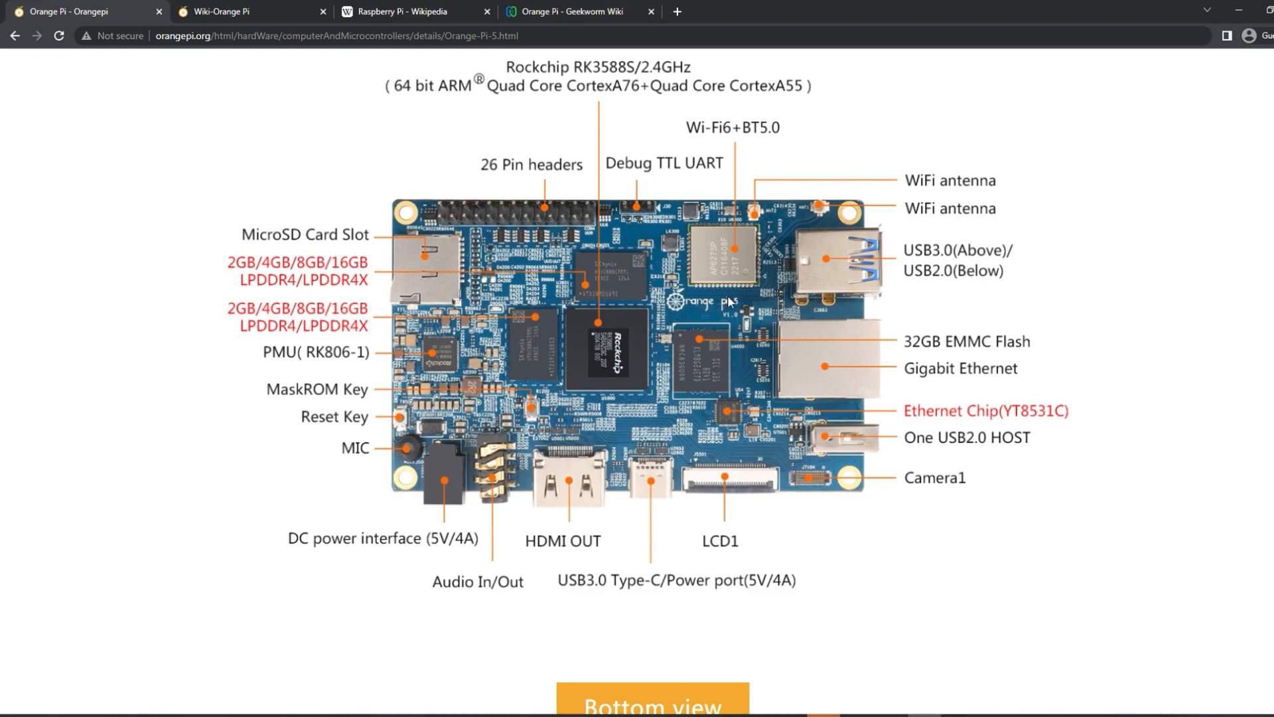
pyautogui.moveTo(690, 316)
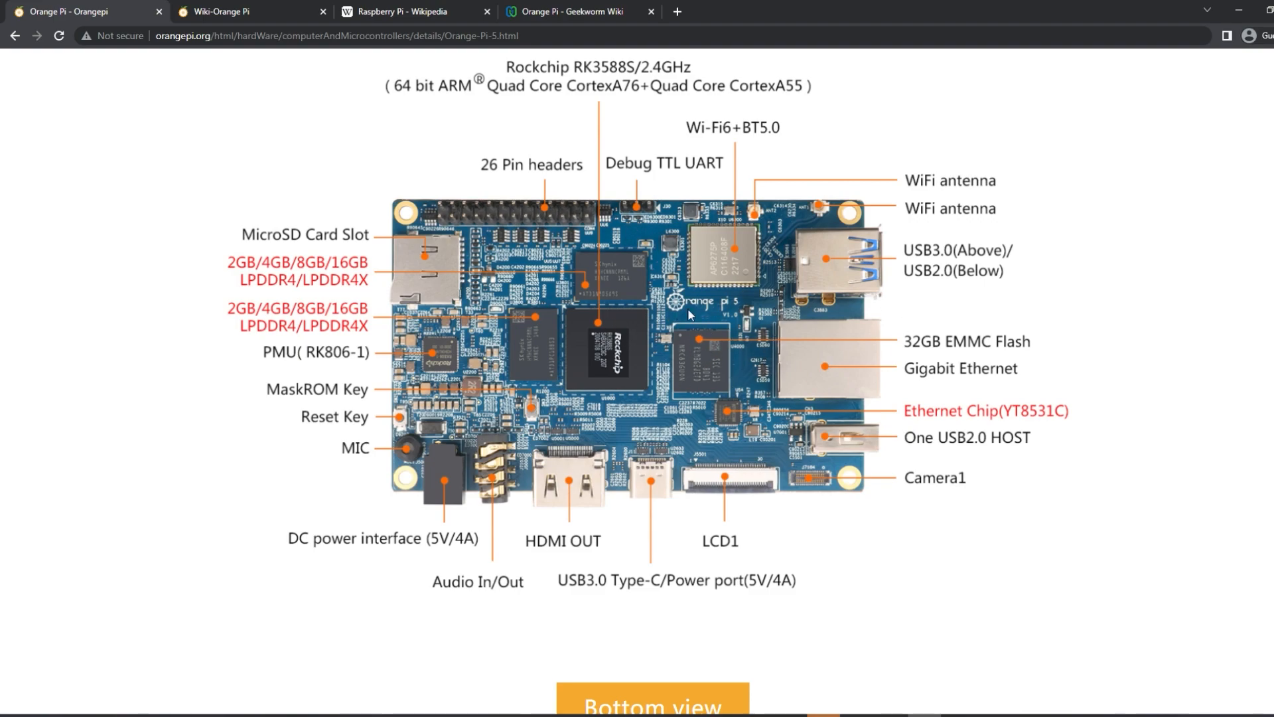
pyautogui.moveTo(621, 540)
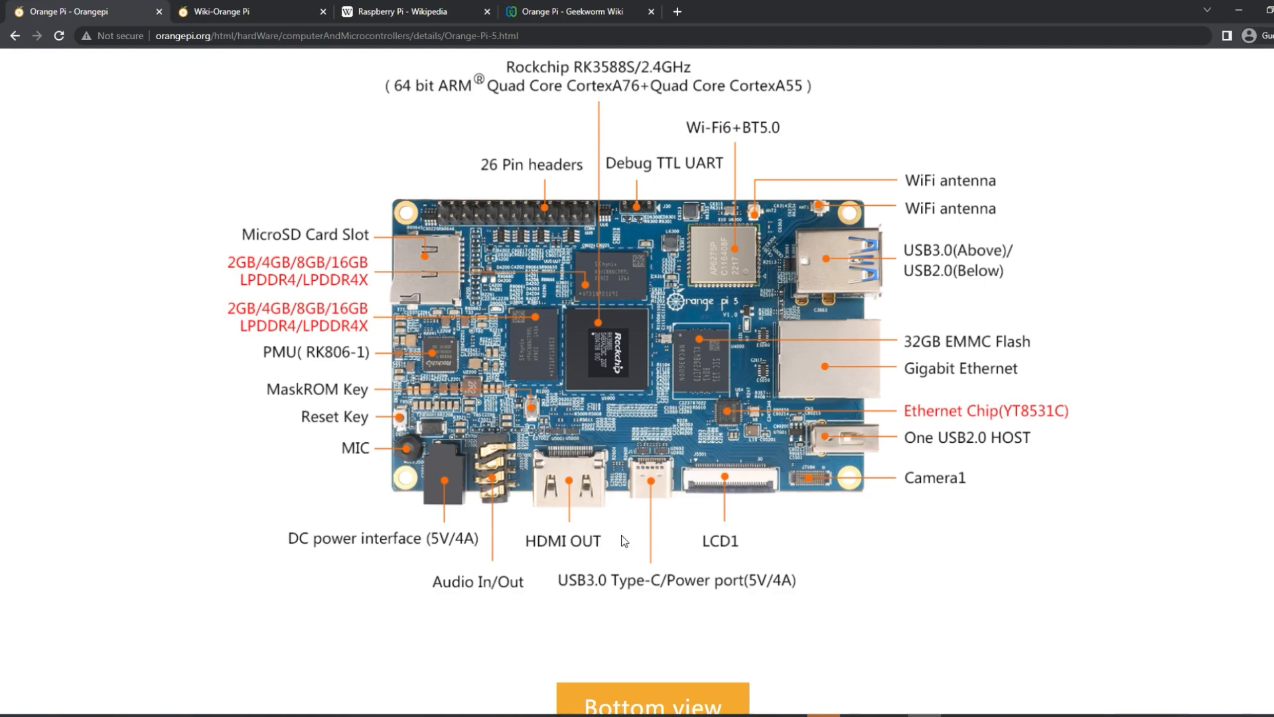
pyautogui.moveTo(748, 385)
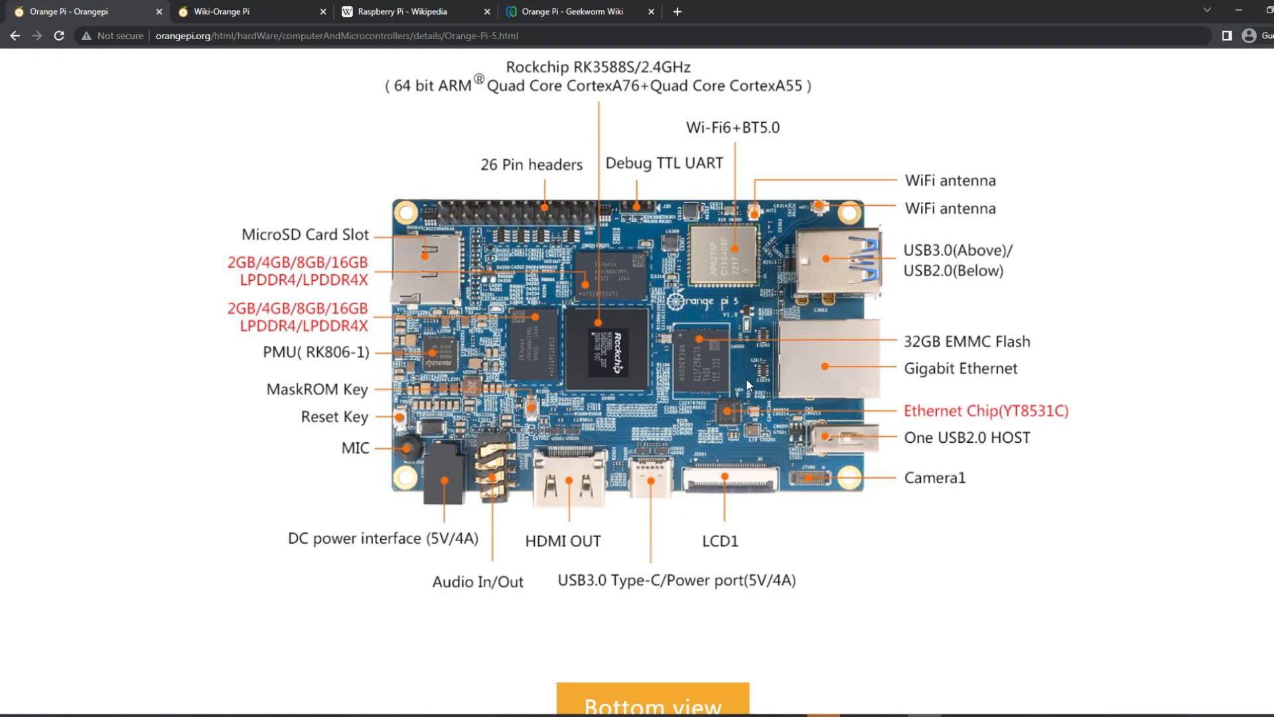
pyautogui.moveTo(717, 373)
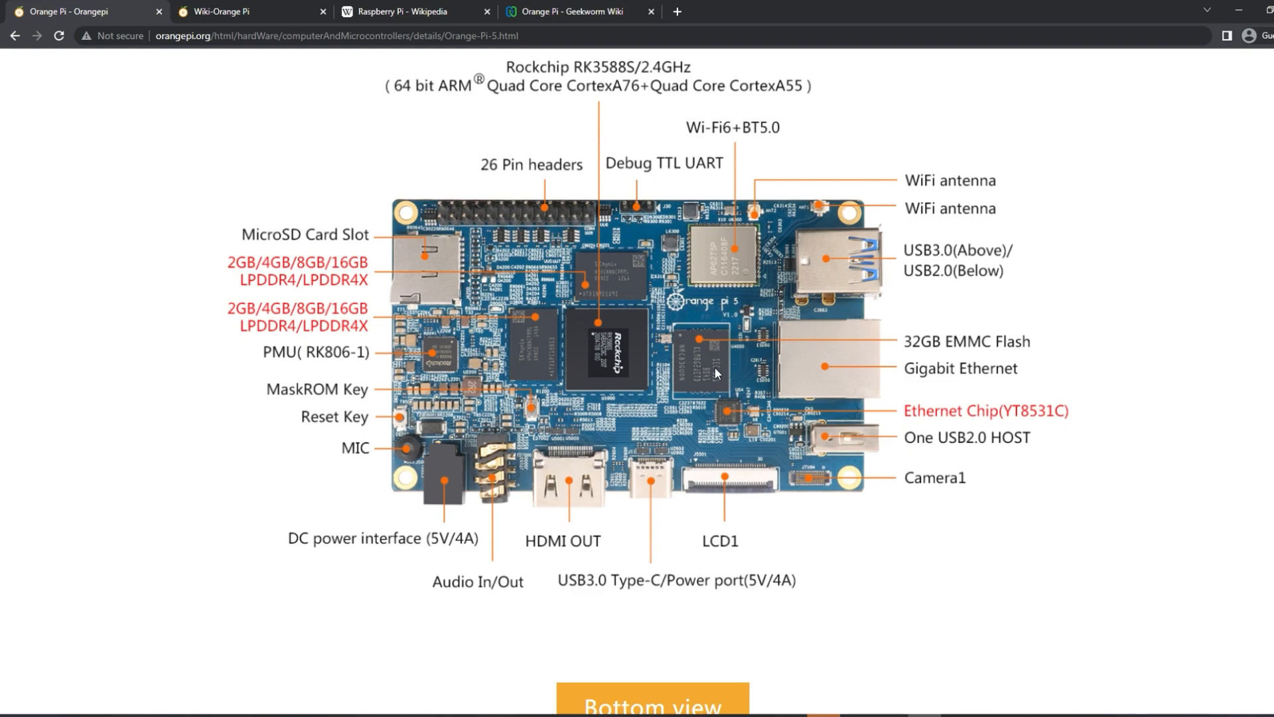
# Scroll to the Hardware Specification table showing the SoC through USB rows.
pyautogui.scroll(-3)
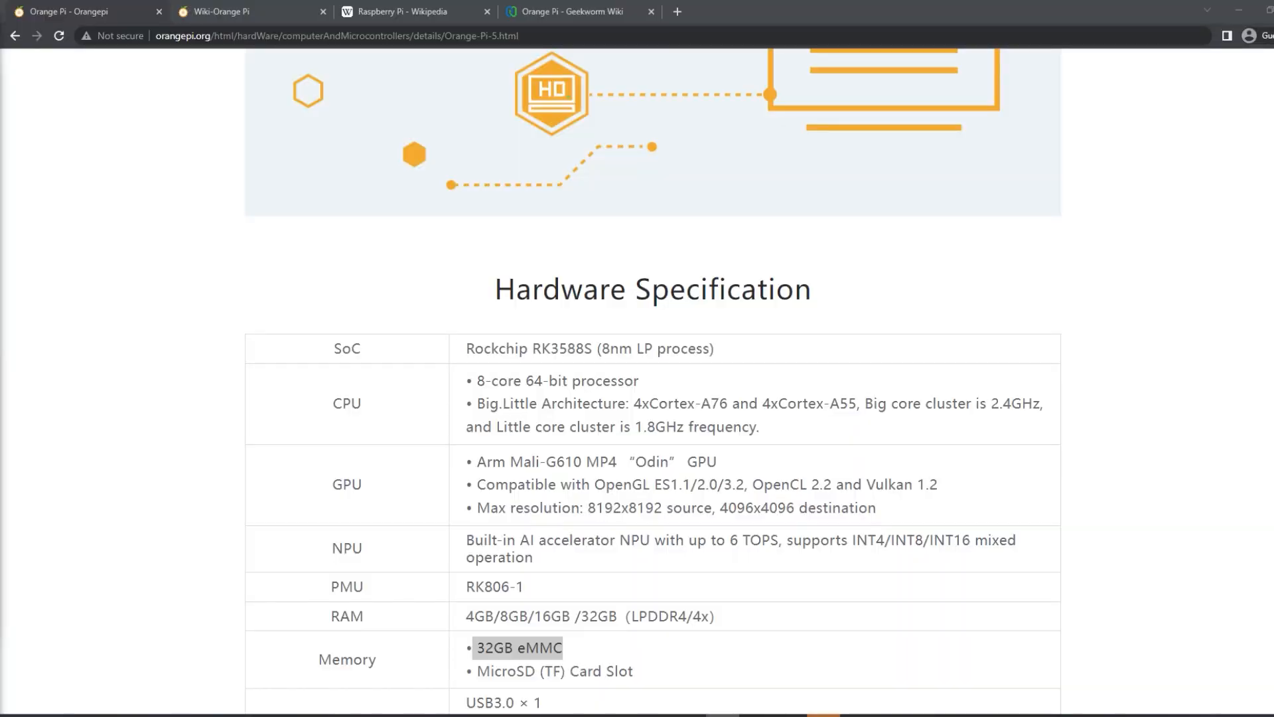
pyautogui.scroll(-3)
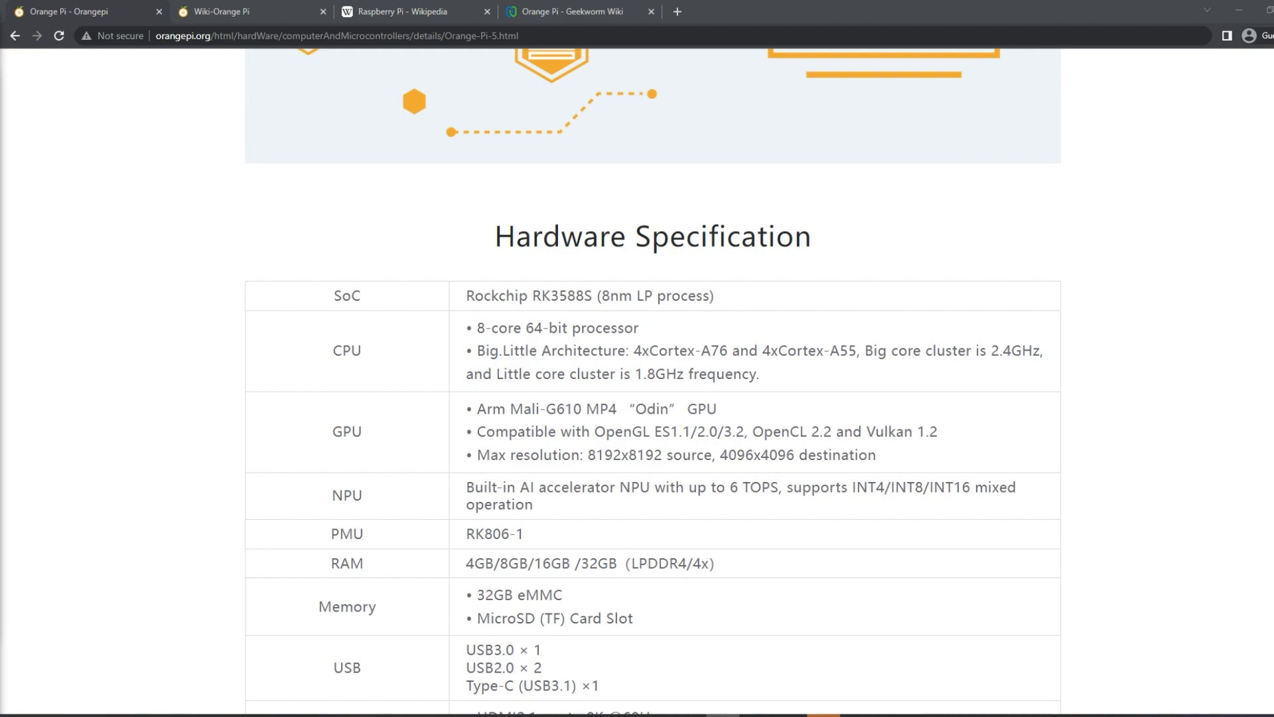
# Scroll up to the Product Introduction feature icons and Orange Pi 5 description.
pyautogui.scroll(3)
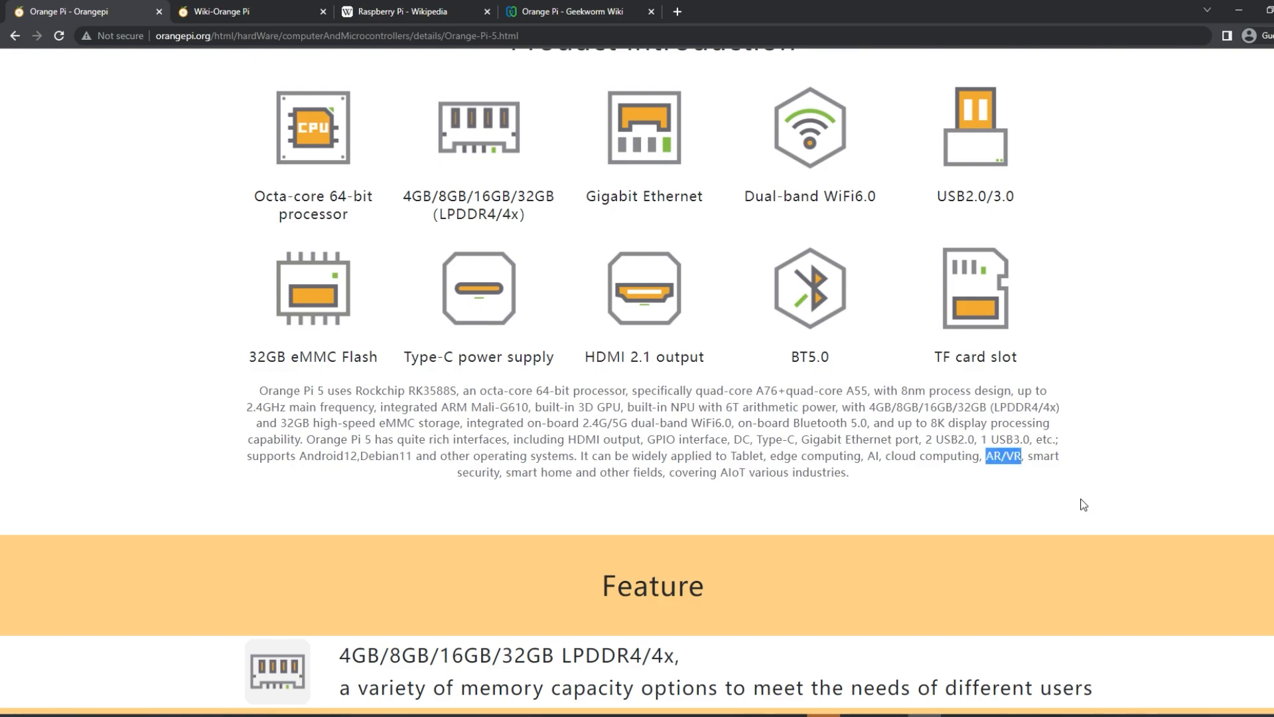
pyautogui.moveTo(972, 442)
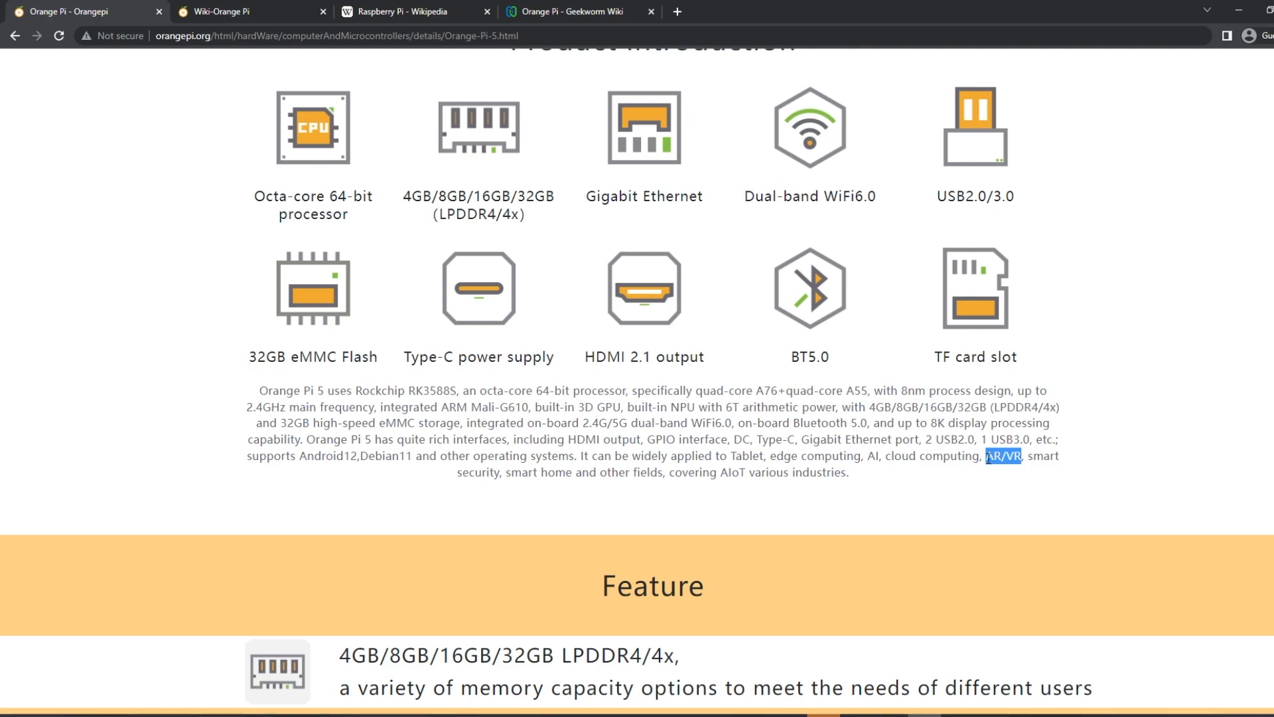
pyautogui.moveTo(1009, 486)
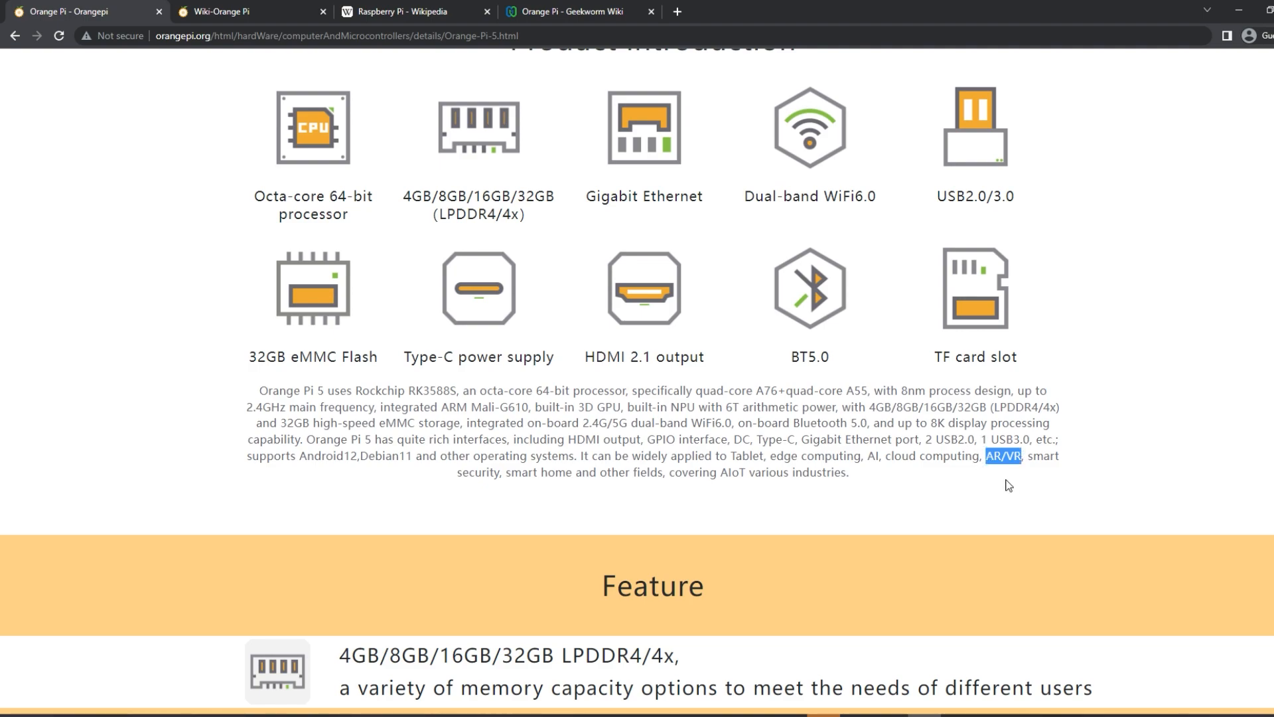
pyautogui.moveTo(1119, 490)
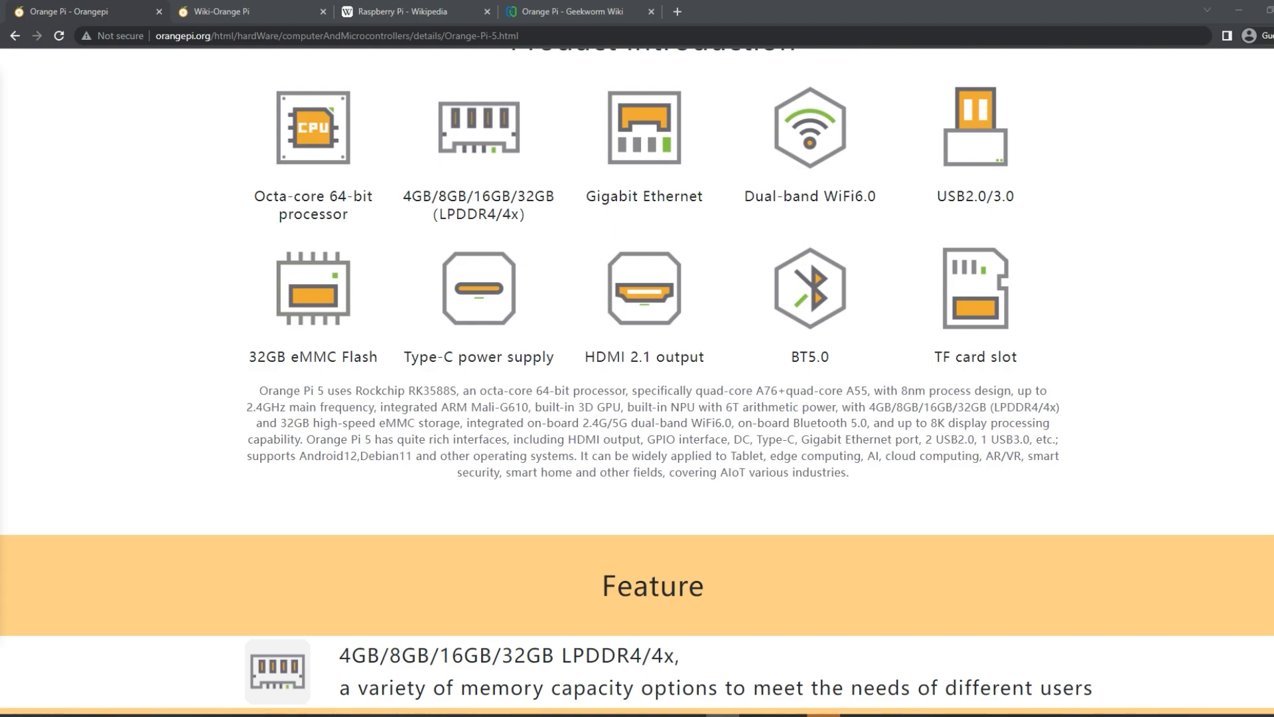
# Glance down at the spec table, then scroll back to the product description.
pyautogui.scroll(-3)
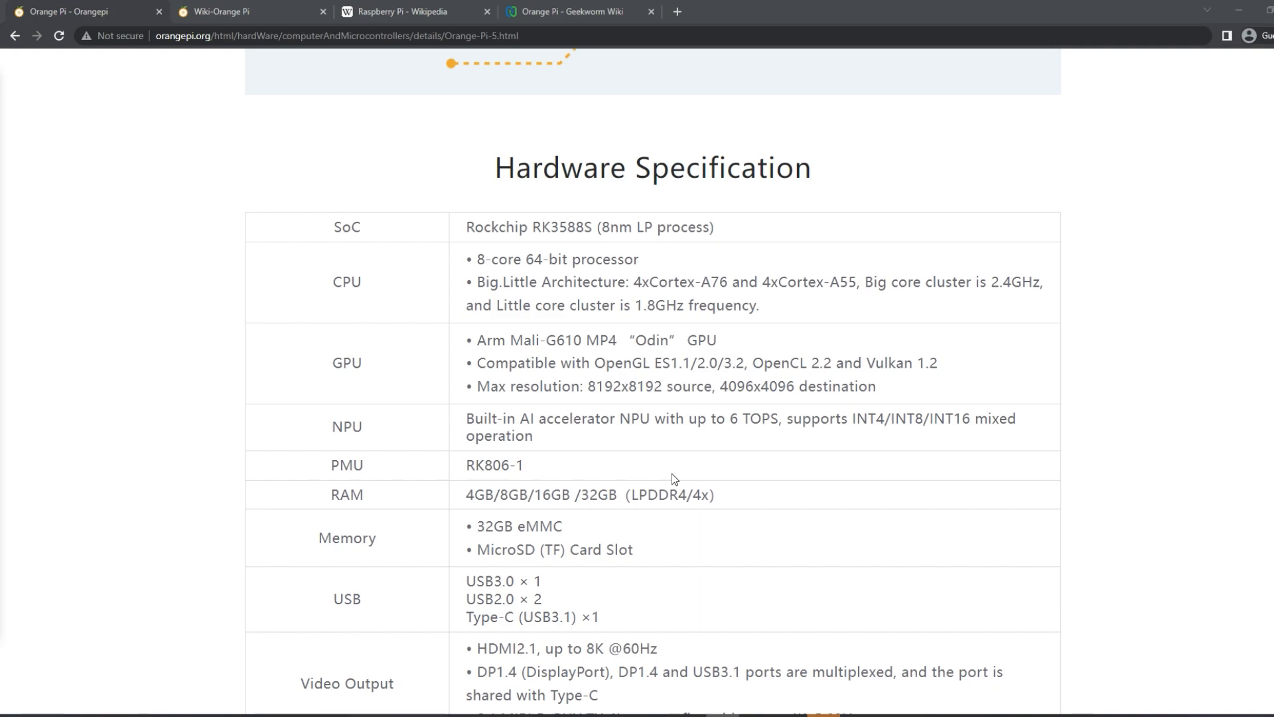
pyautogui.scroll(3)
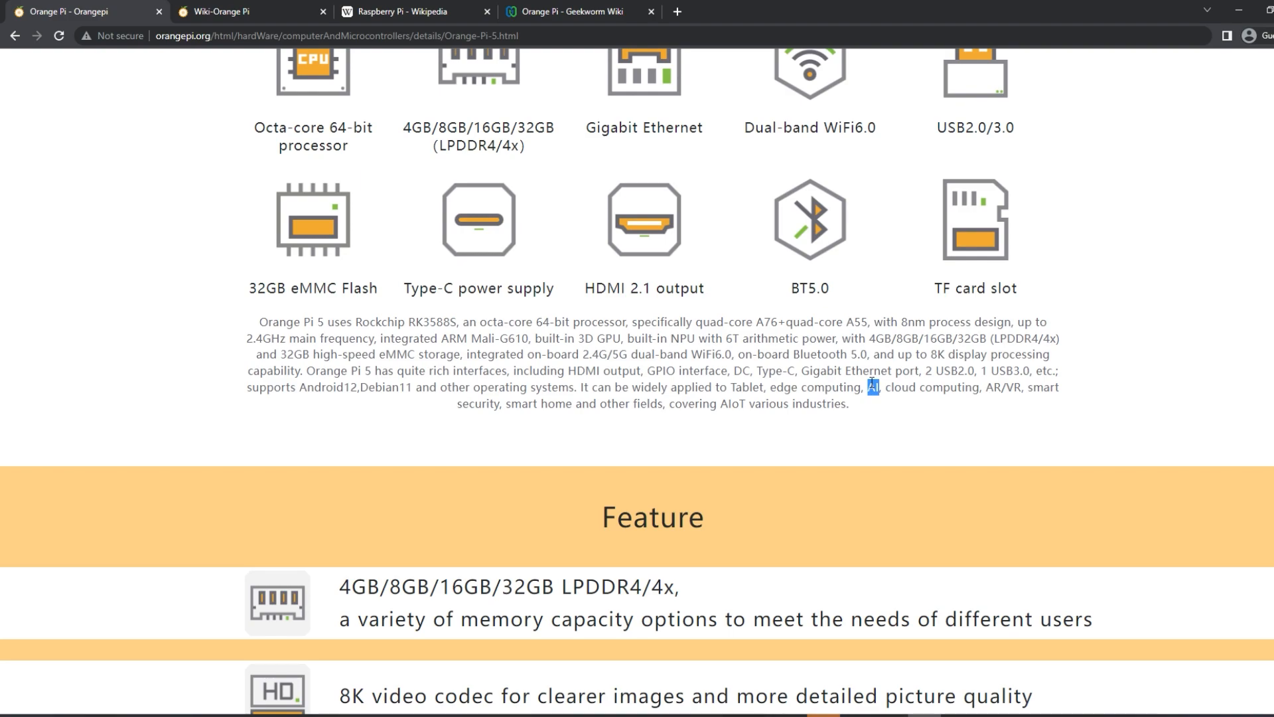